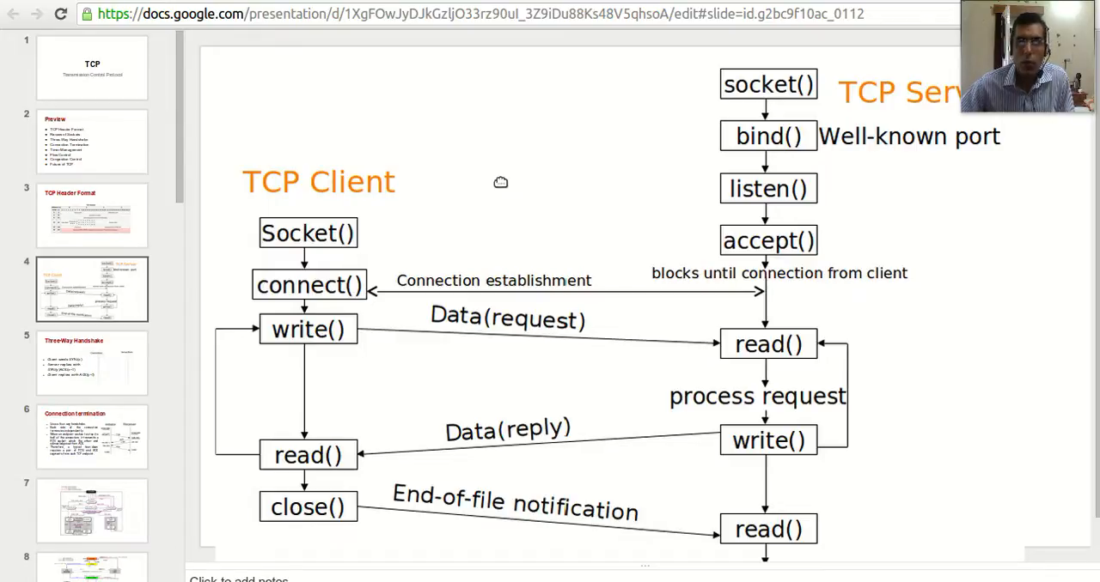
pyautogui.moveTo(701, 84)
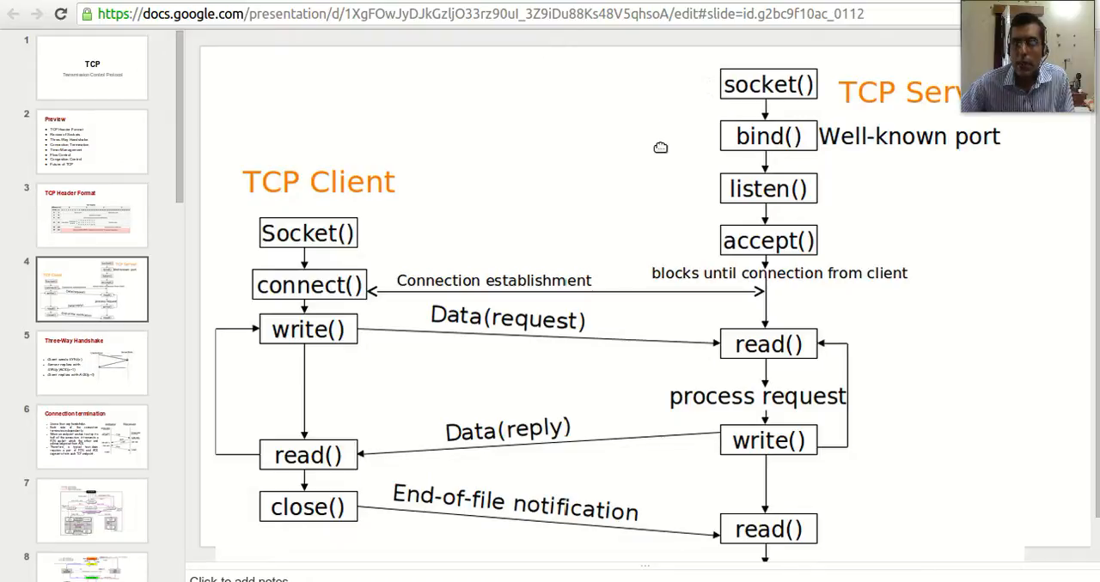
pyautogui.moveTo(717, 139)
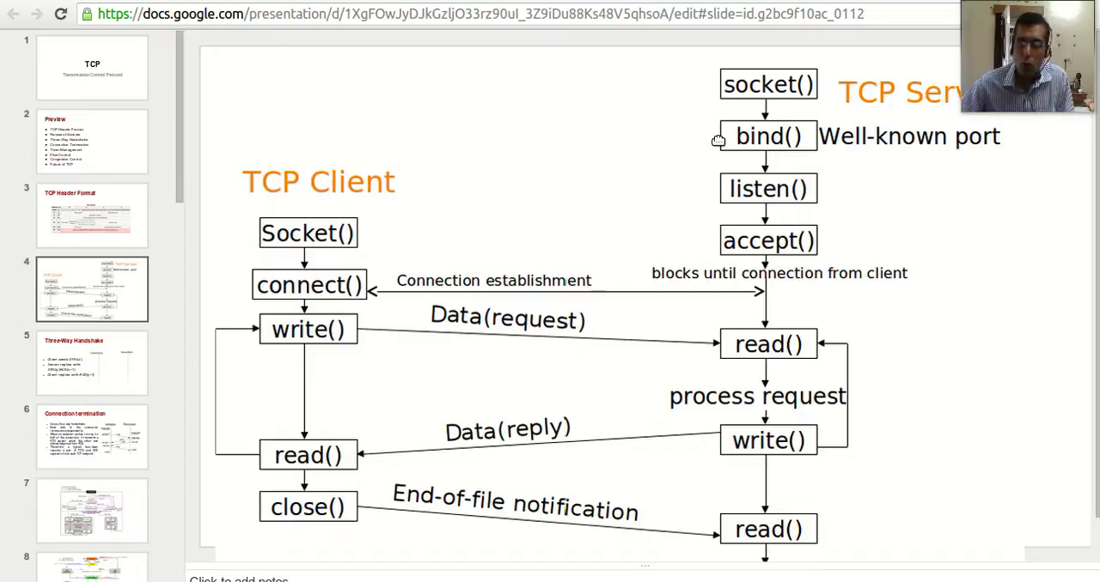
pyautogui.moveTo(713, 189)
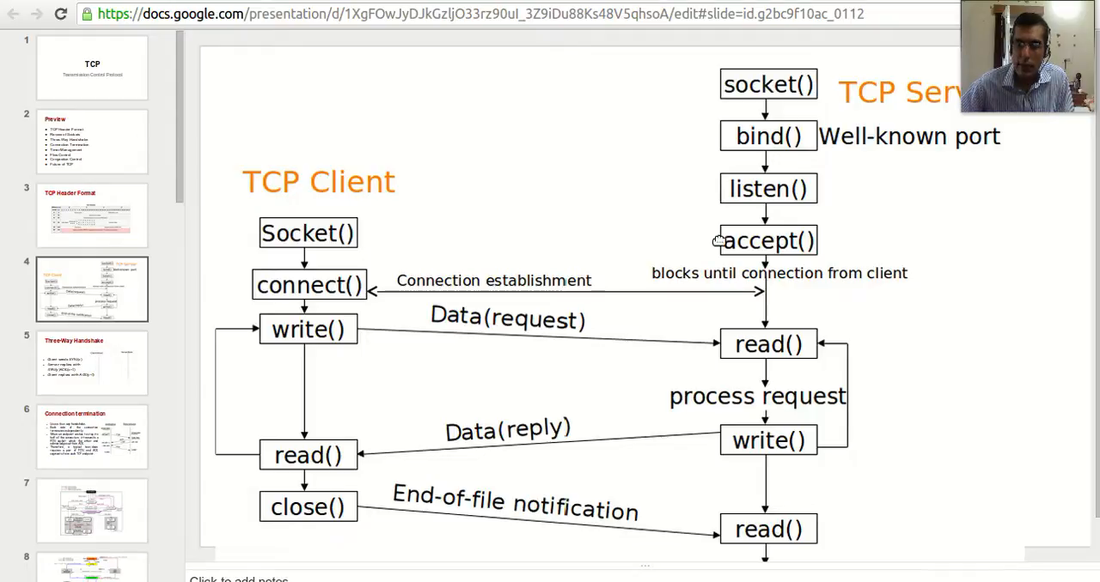
pyautogui.moveTo(723, 266)
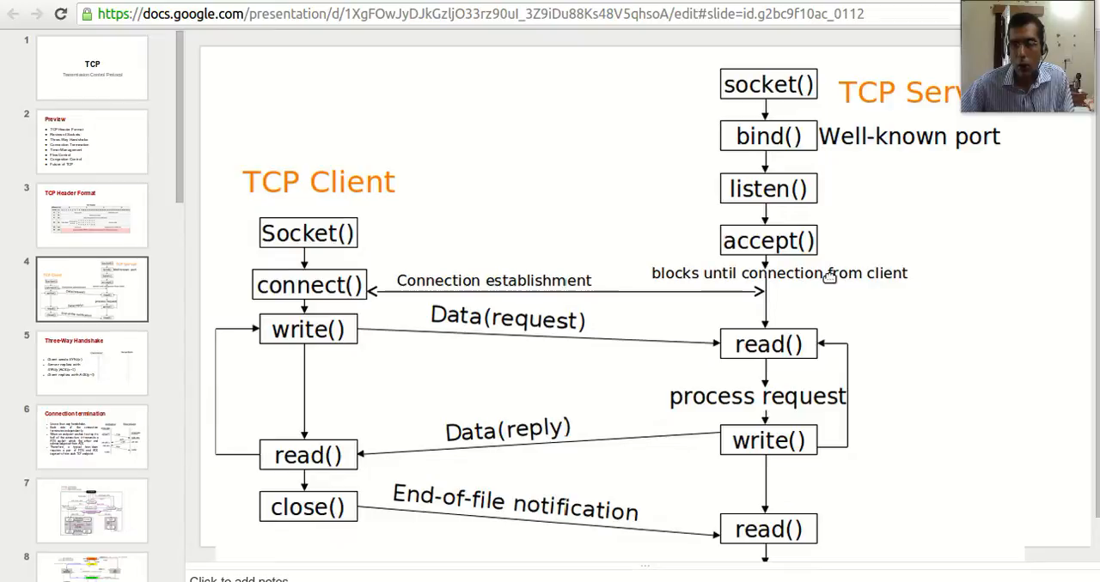
pyautogui.moveTo(756, 314)
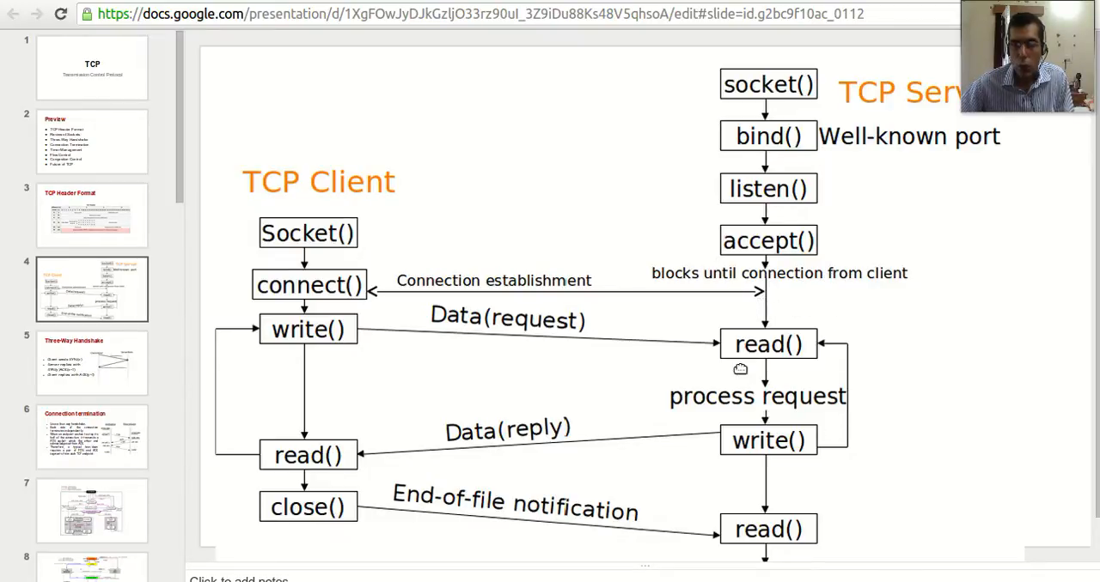
pyautogui.moveTo(760, 344)
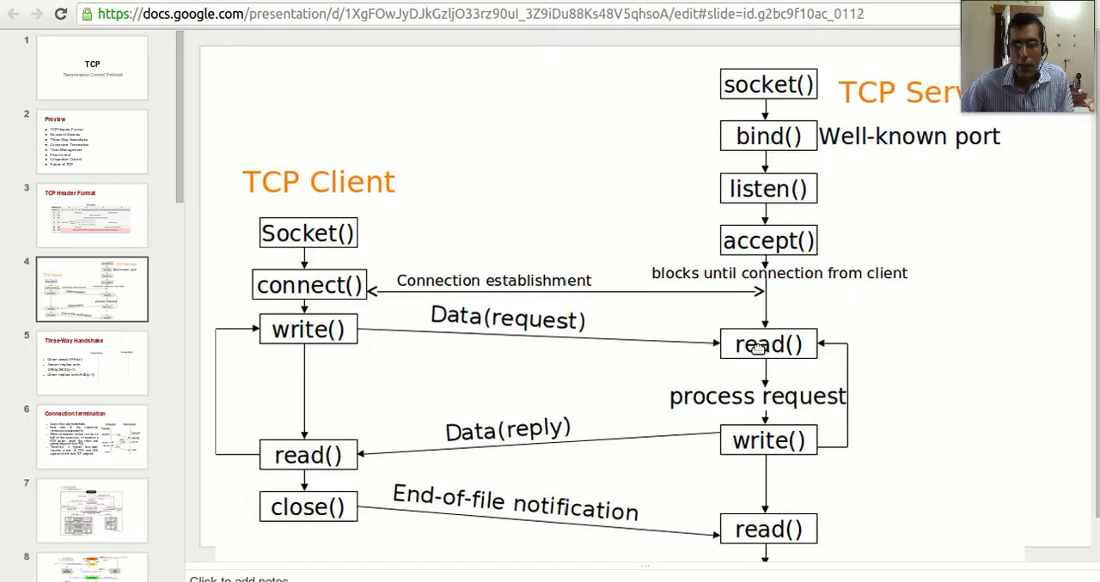
pyautogui.moveTo(766, 438)
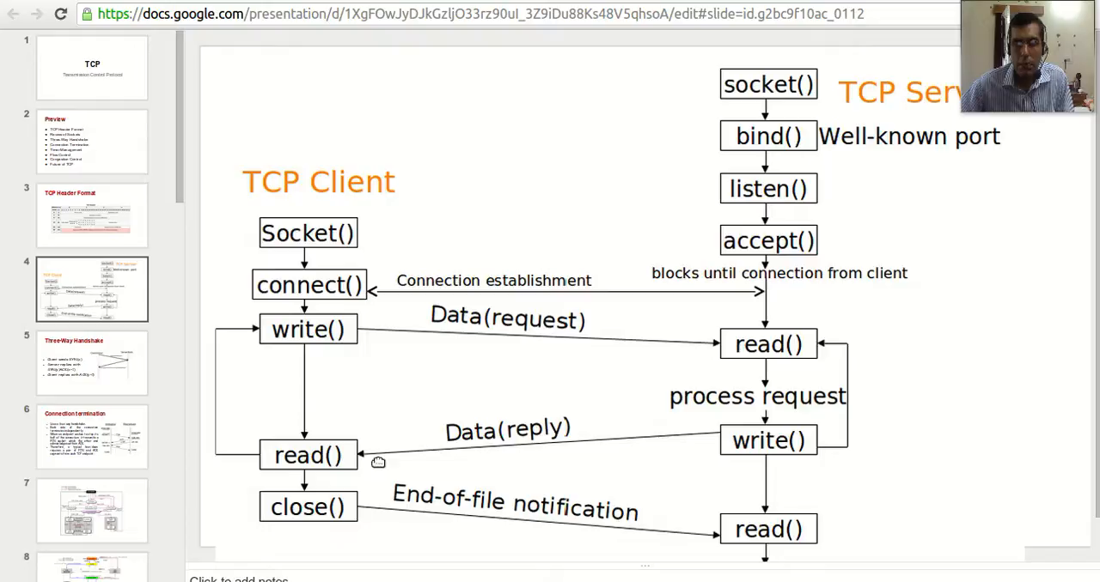
pyautogui.moveTo(382, 226)
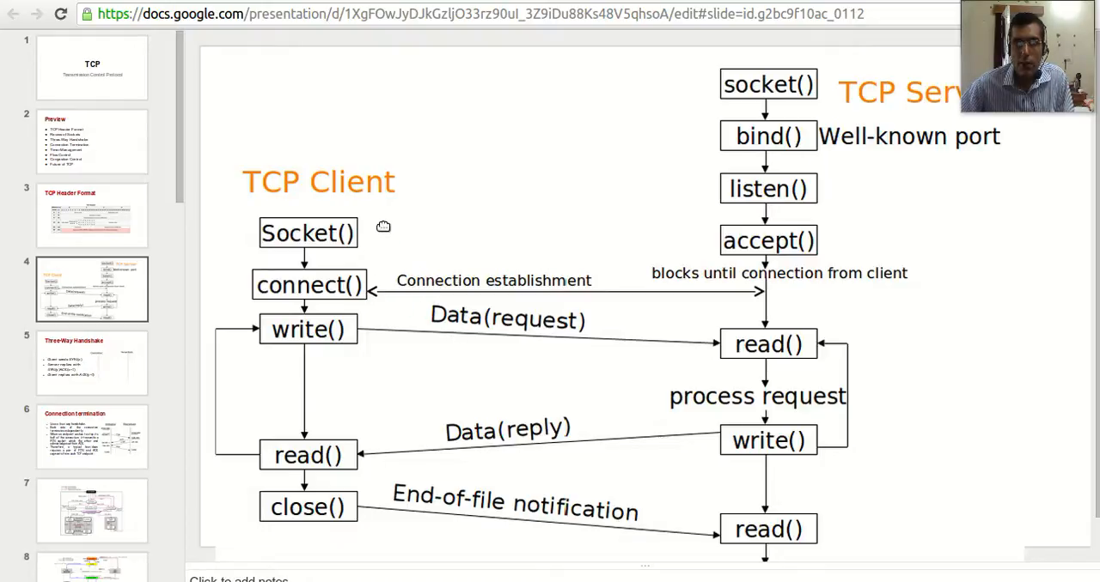
pyautogui.moveTo(364, 528)
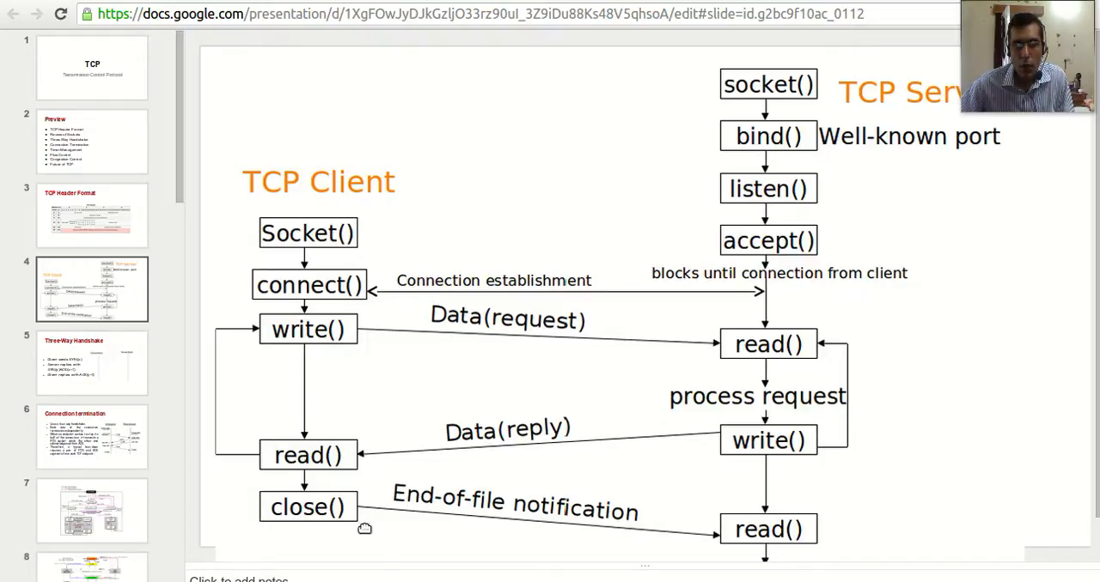
pyautogui.moveTo(379, 517)
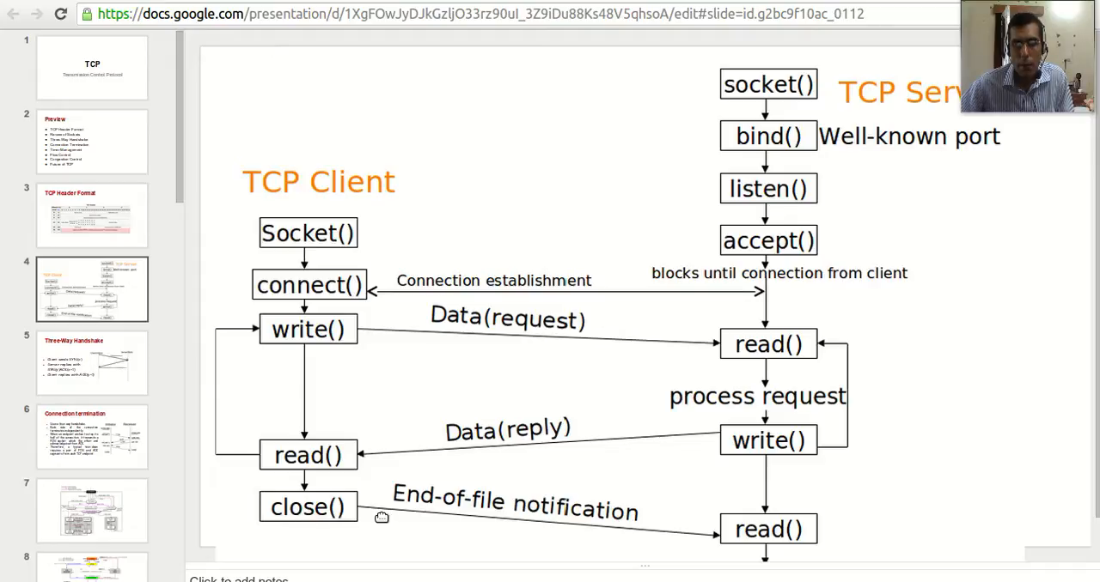
pyautogui.moveTo(520, 520)
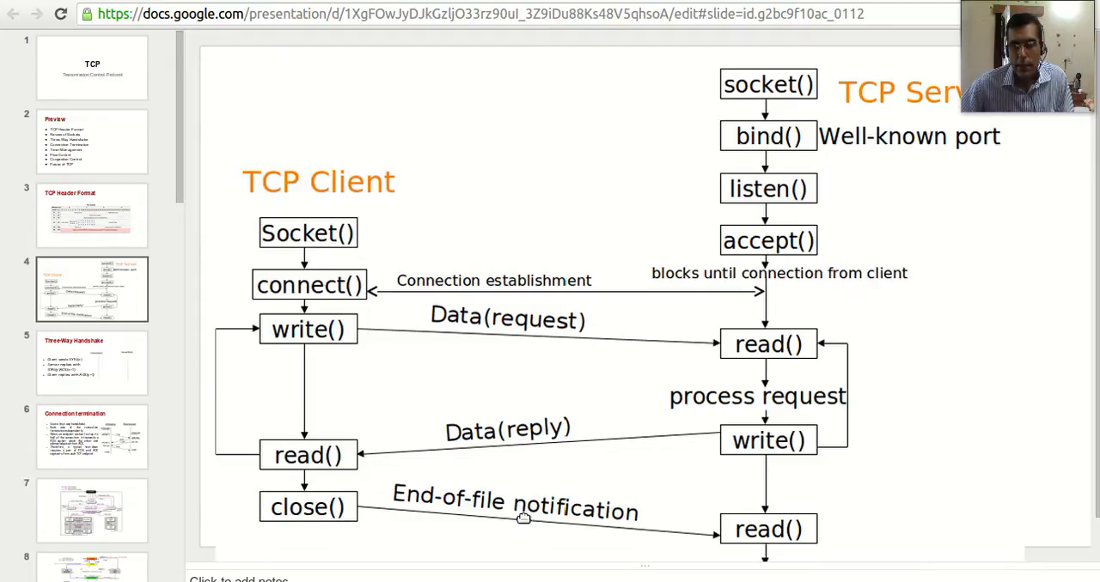
pyautogui.moveTo(566, 535)
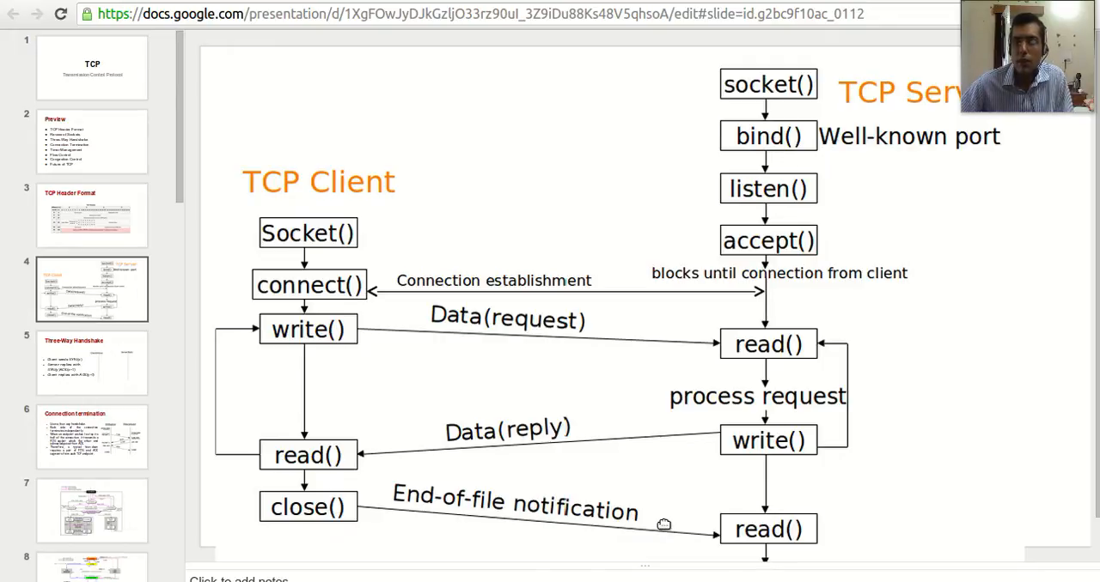
pyautogui.moveTo(656, 519)
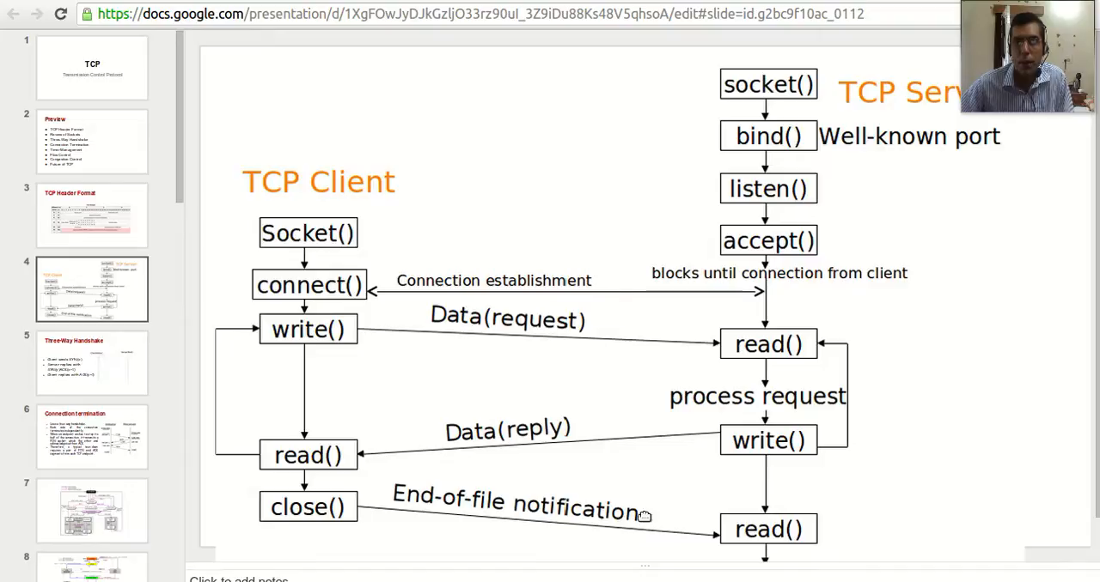
pyautogui.moveTo(638, 496)
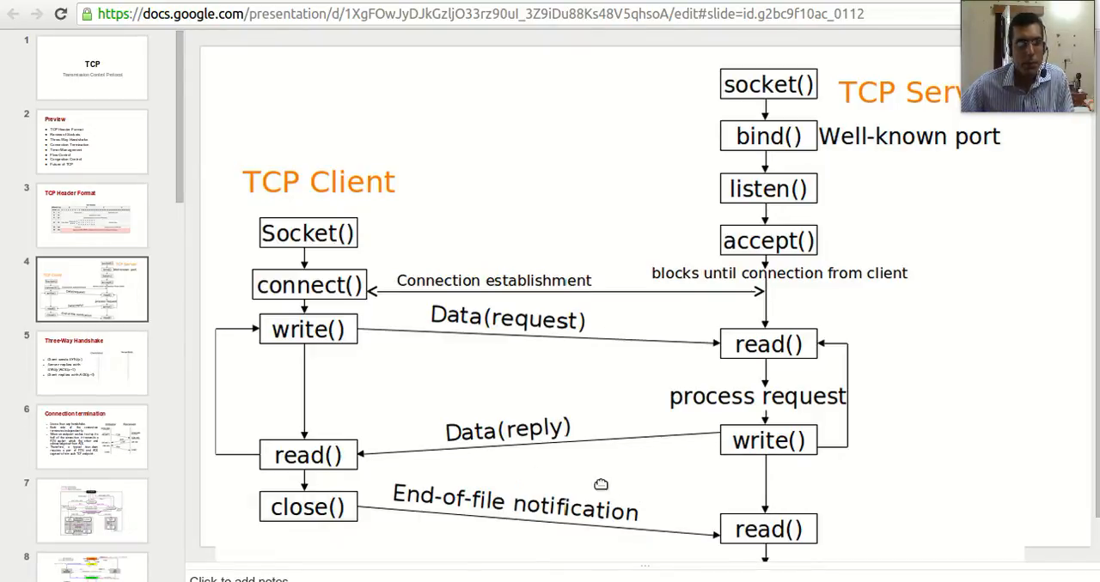
pyautogui.moveTo(299, 370)
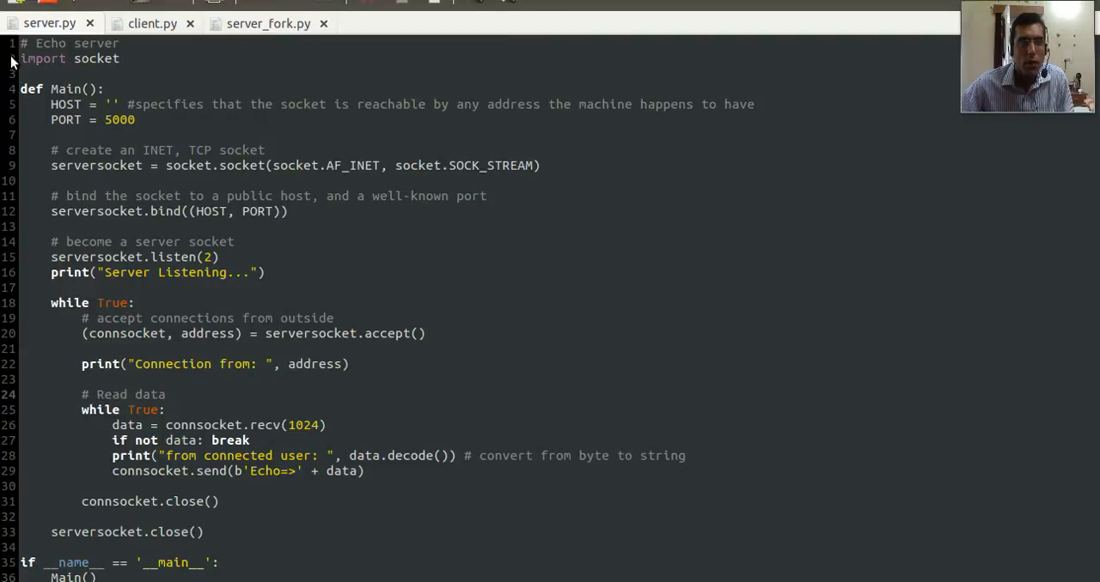
# - Highlight the socket module import and the AF_INET address family argument in the server code
pyautogui.doubleClick(56, 59)
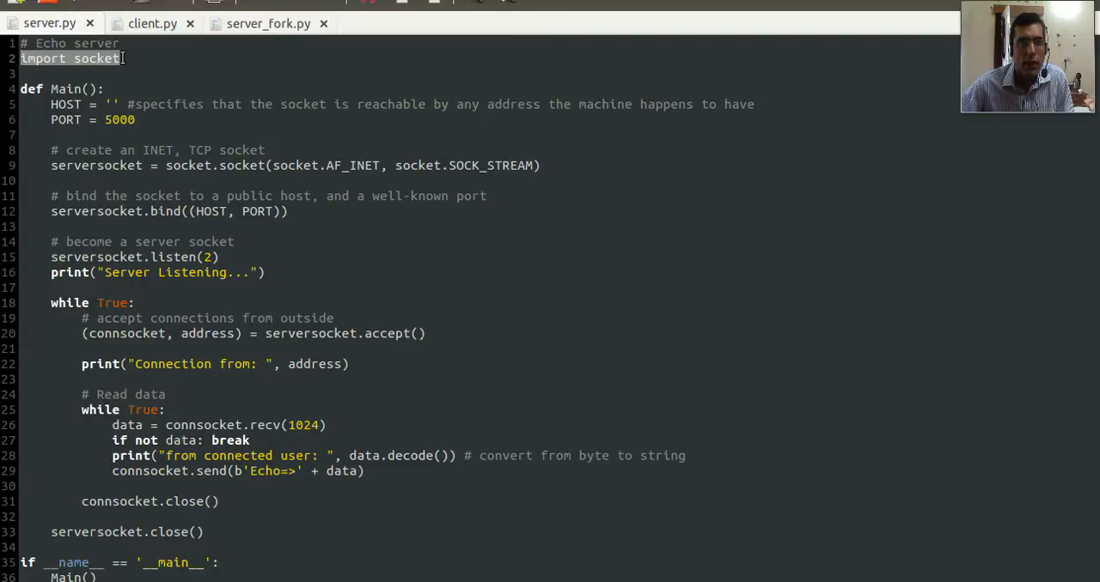
pyautogui.click(123, 58)
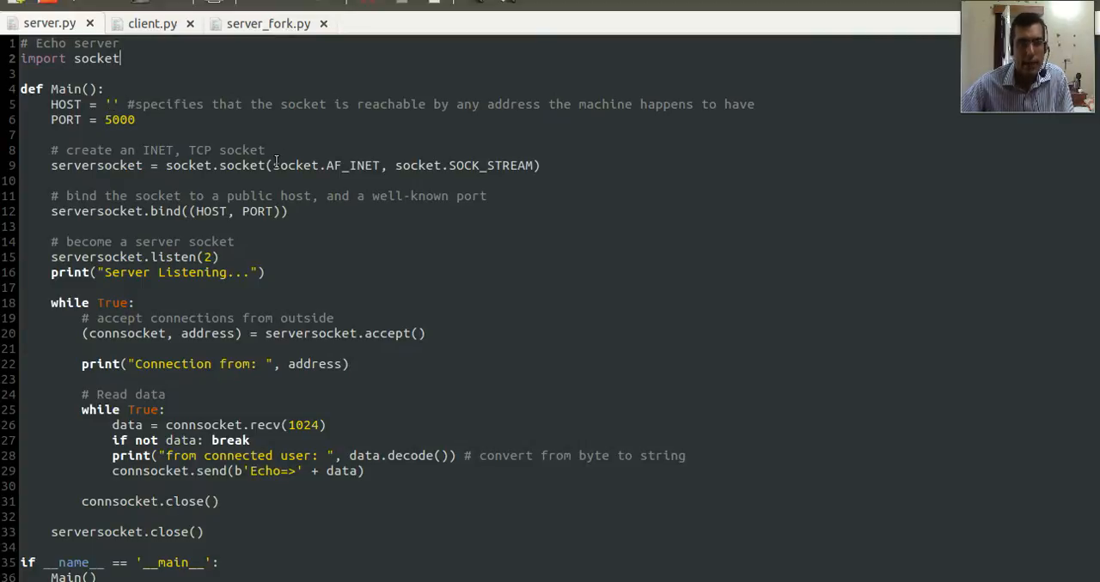
pyautogui.moveTo(134, 119)
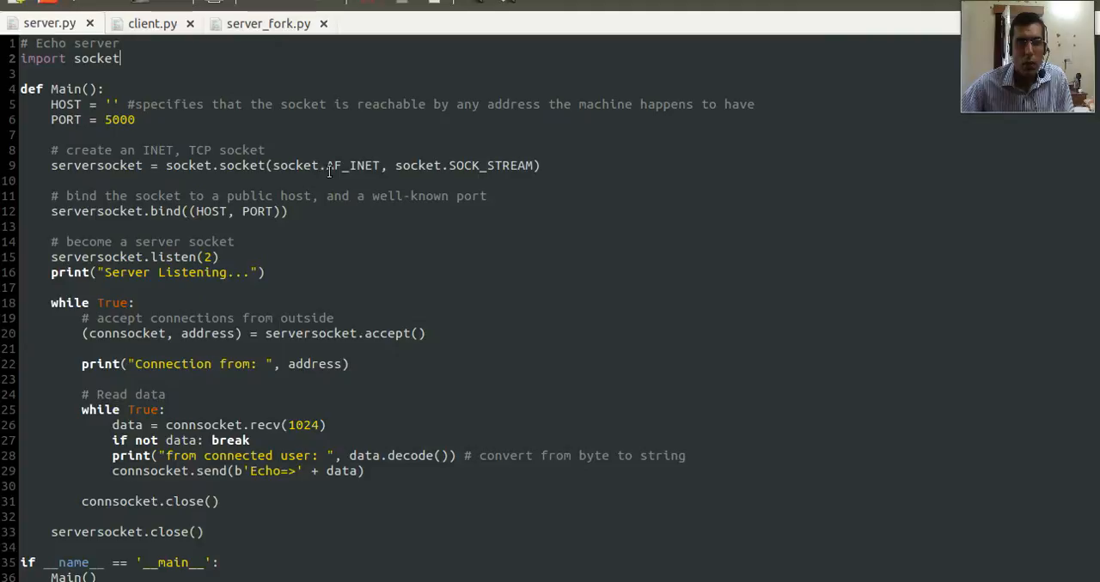
pyautogui.doubleClick(335, 165)
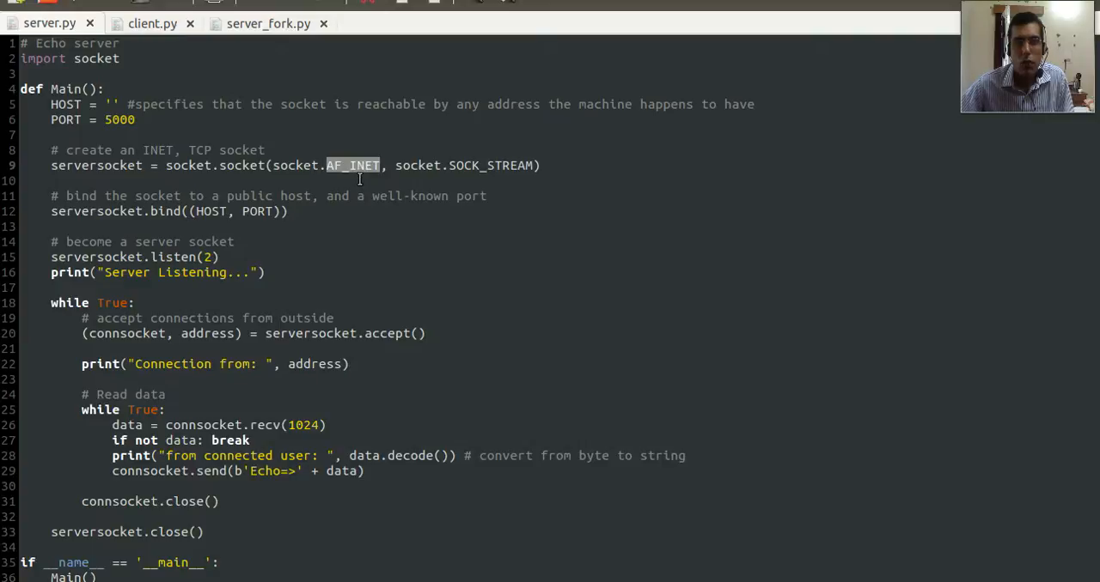
pyautogui.click(452, 179)
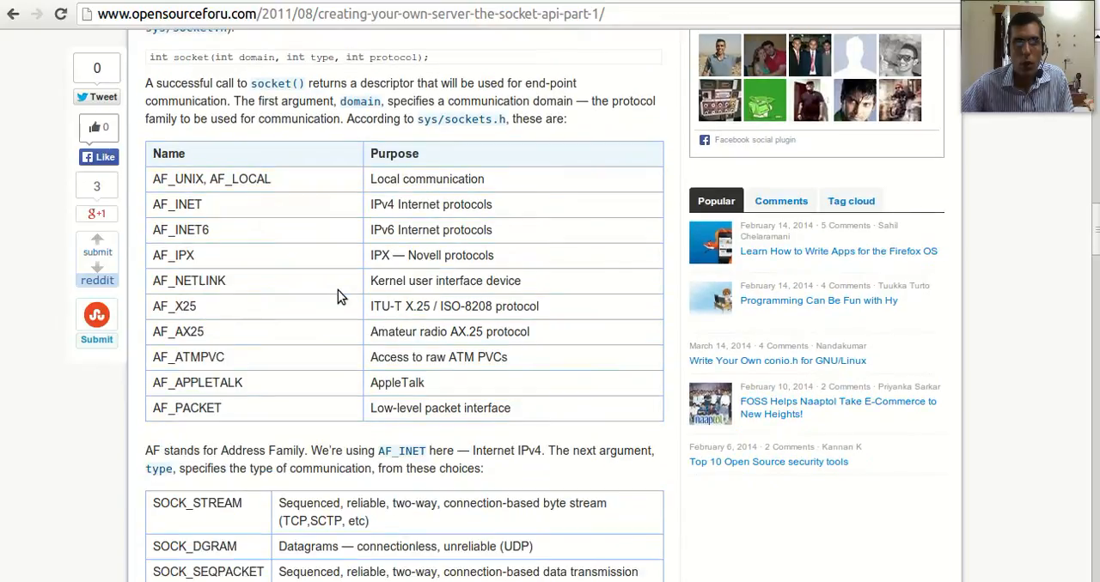
pyautogui.moveTo(176, 215)
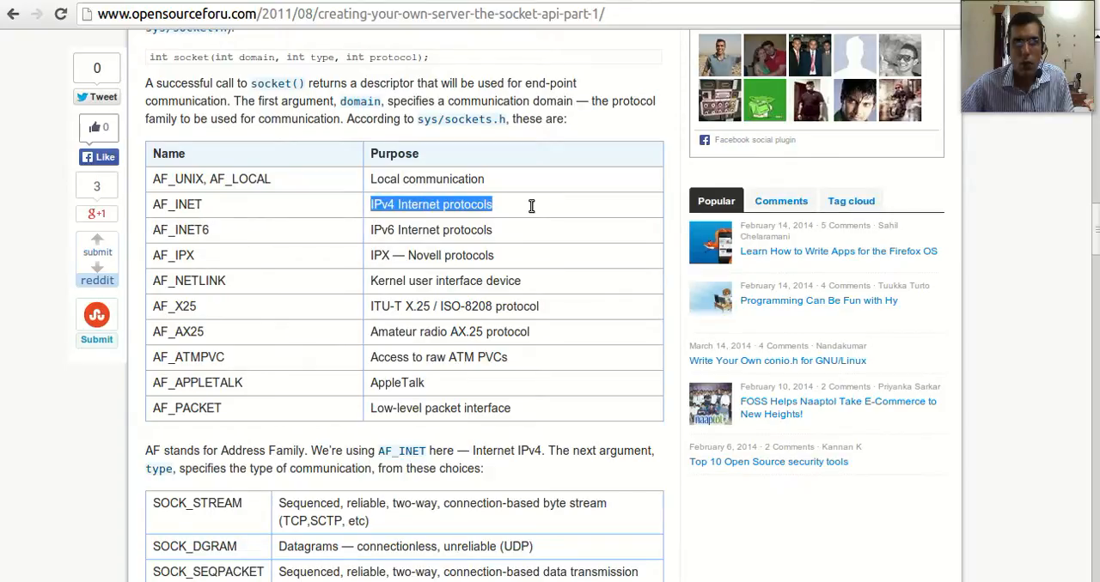
# - Highlight the recv call that reads incoming data, then bring up client.py
pyautogui.scroll(-3)
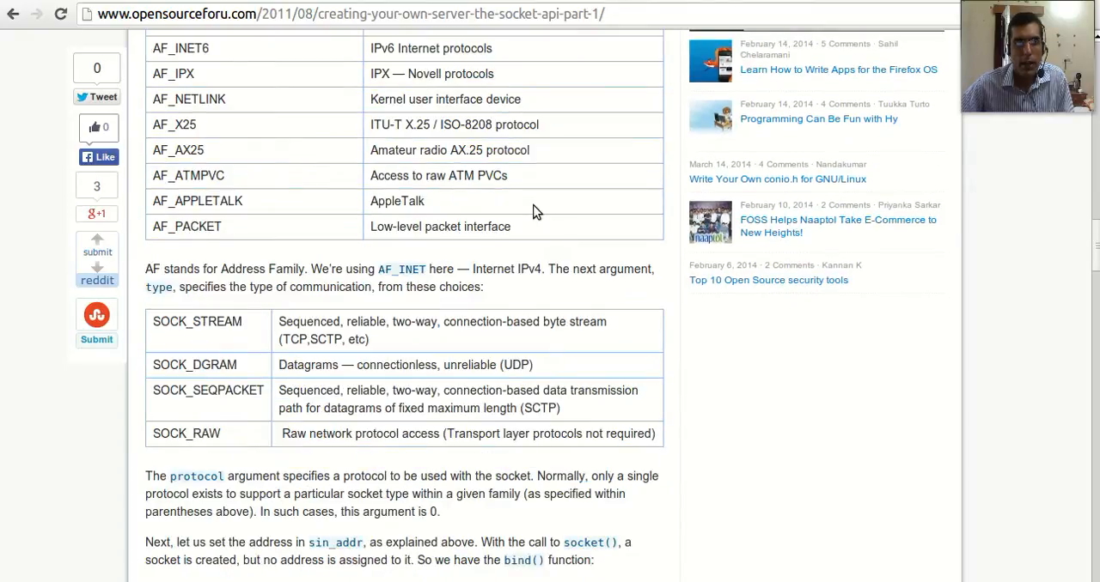
pyautogui.moveTo(277, 332)
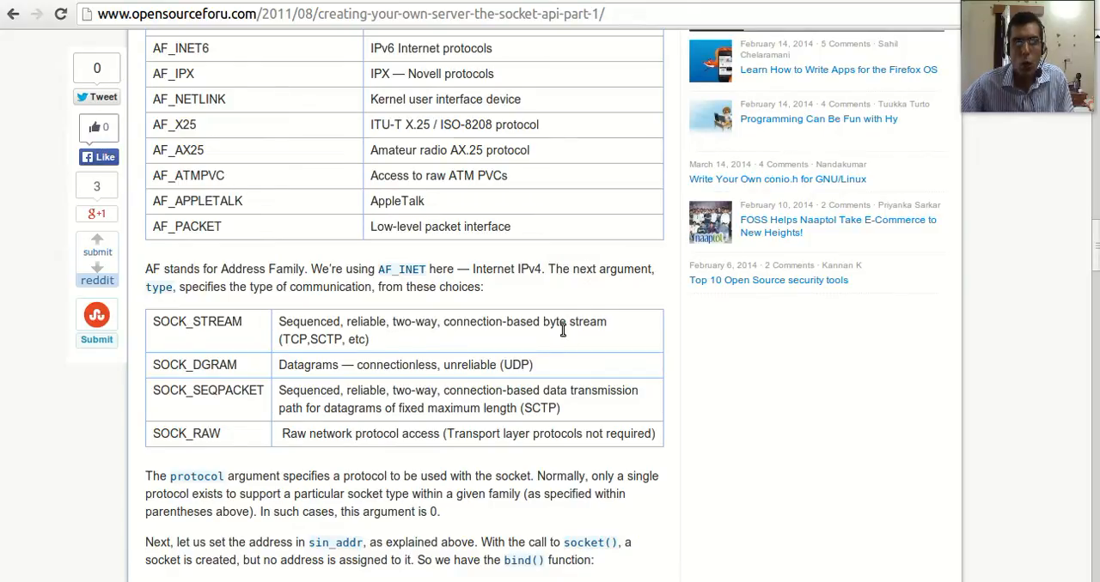
pyautogui.moveTo(609, 324)
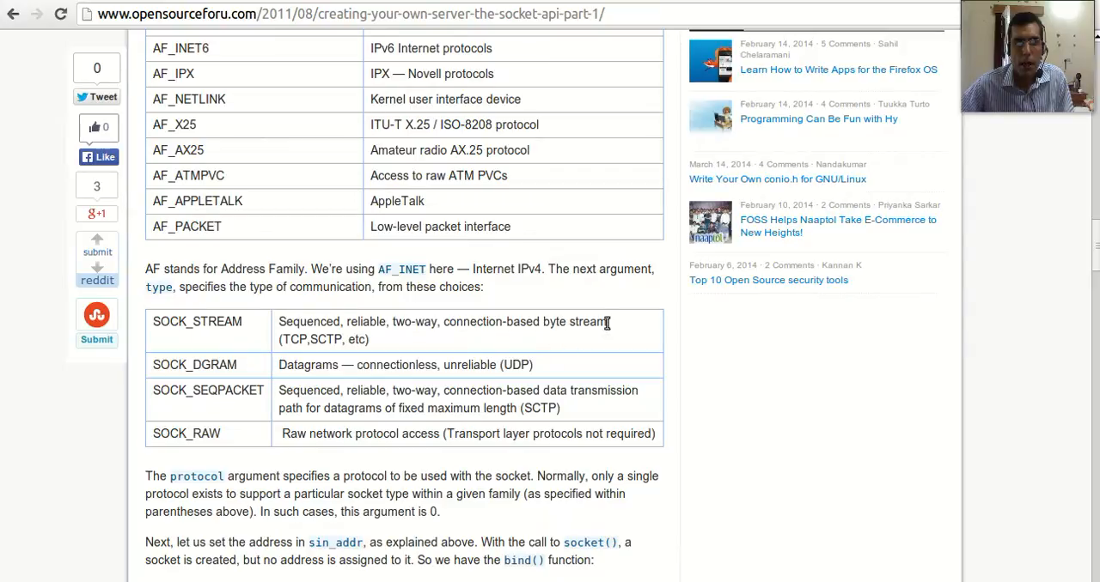
pyautogui.moveTo(8, 476)
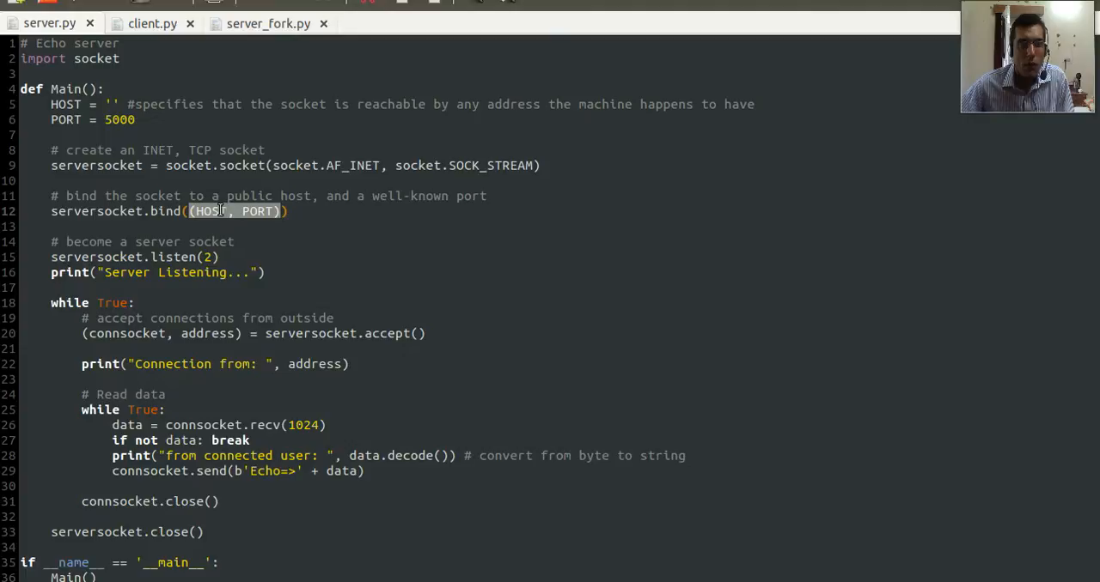
pyautogui.moveTo(415, 229)
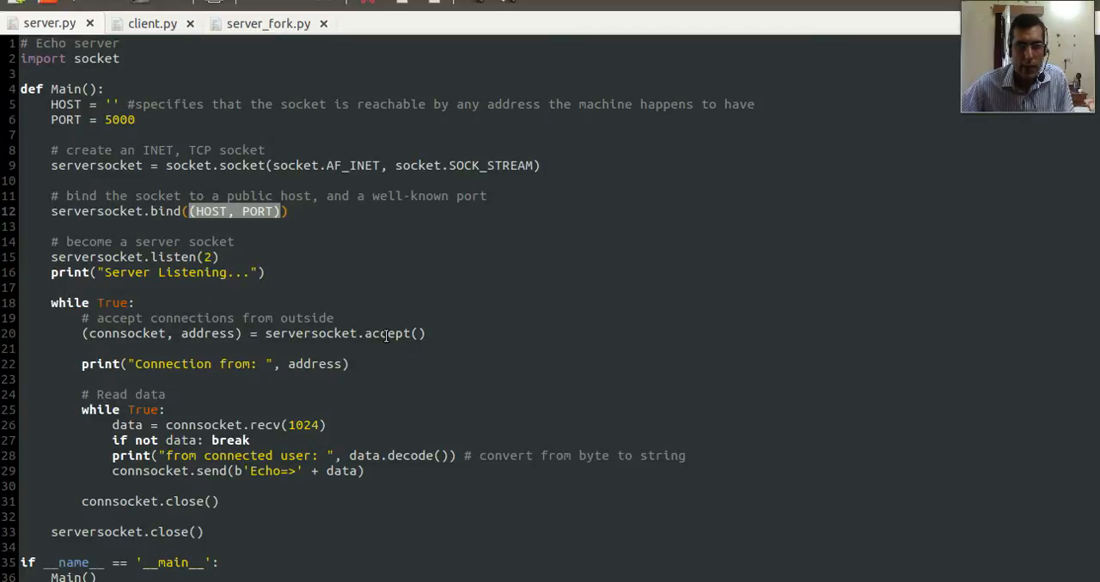
pyautogui.moveTo(262, 333)
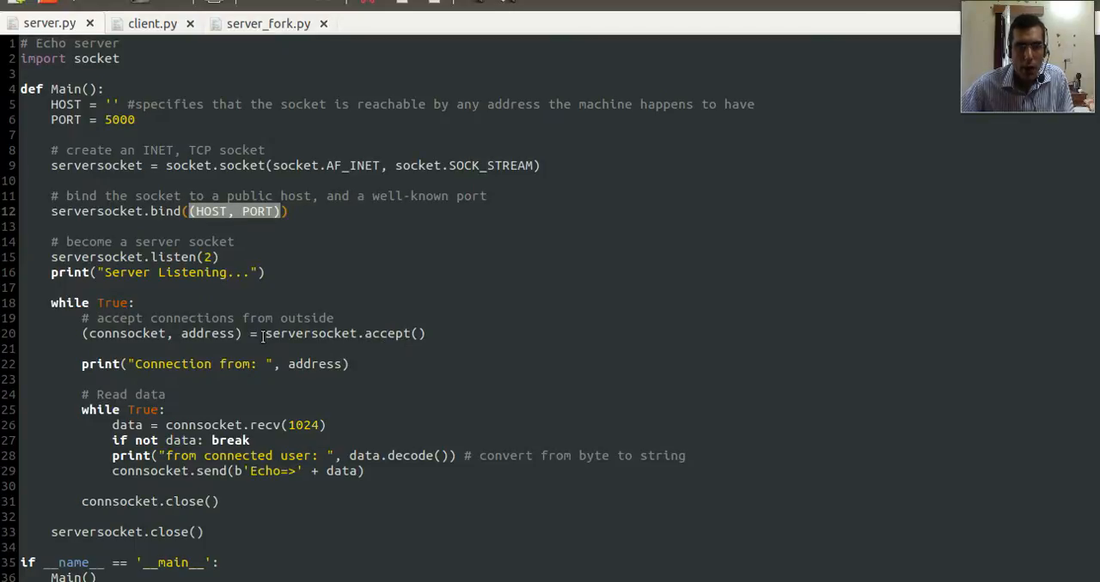
pyautogui.moveTo(107, 334)
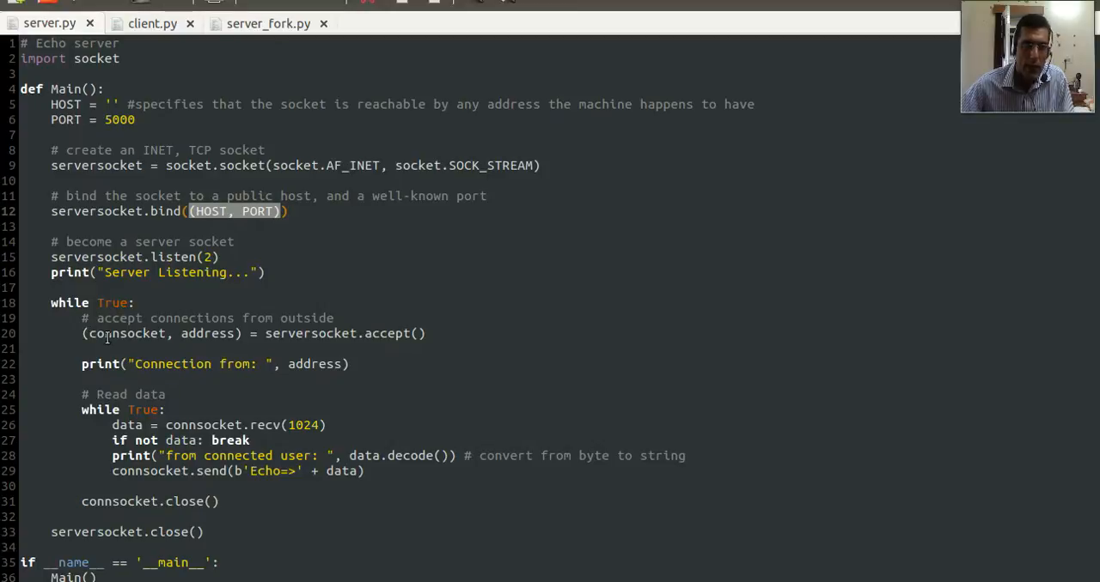
pyautogui.doubleClick(124, 334)
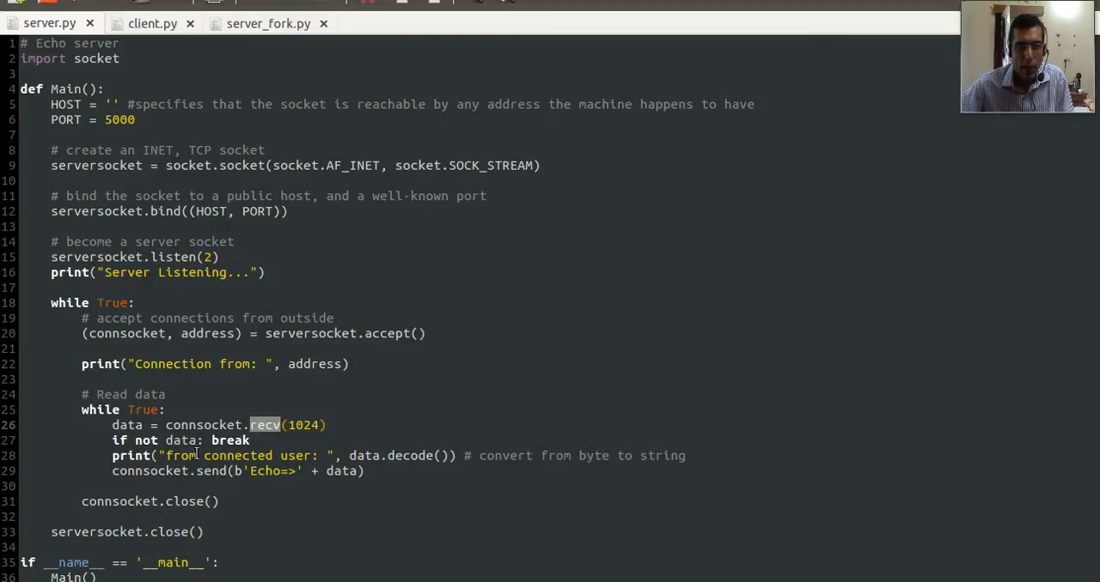
pyautogui.moveTo(352, 455)
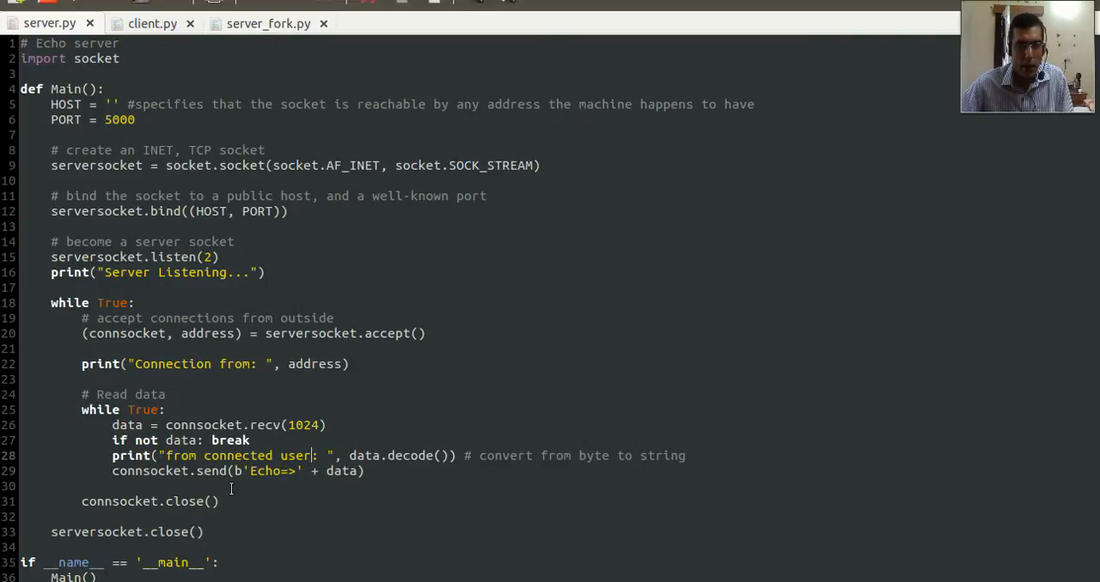
pyautogui.moveTo(112, 501)
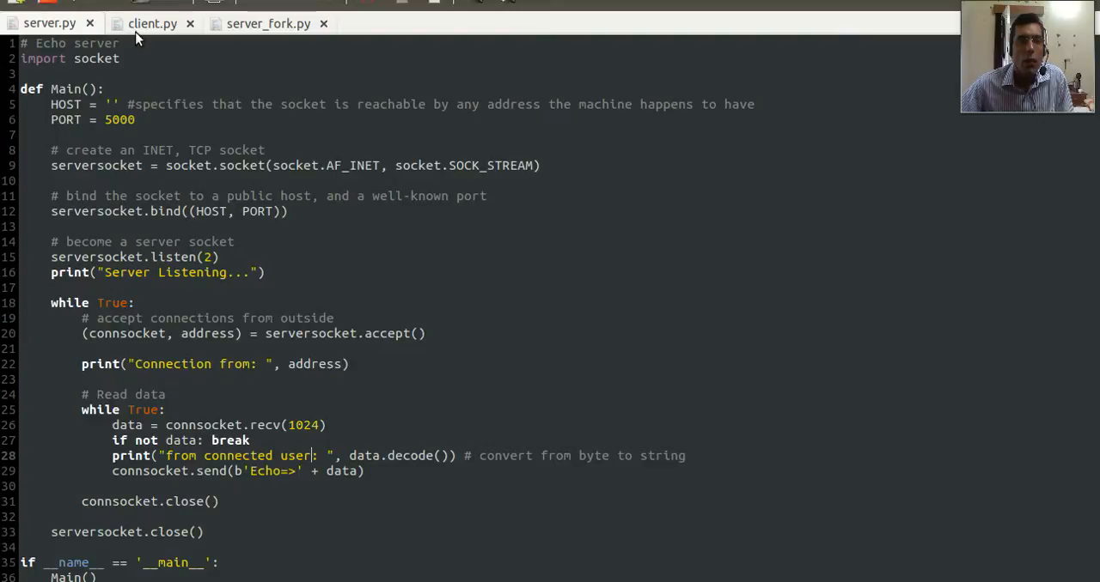
pyautogui.click(150, 23)
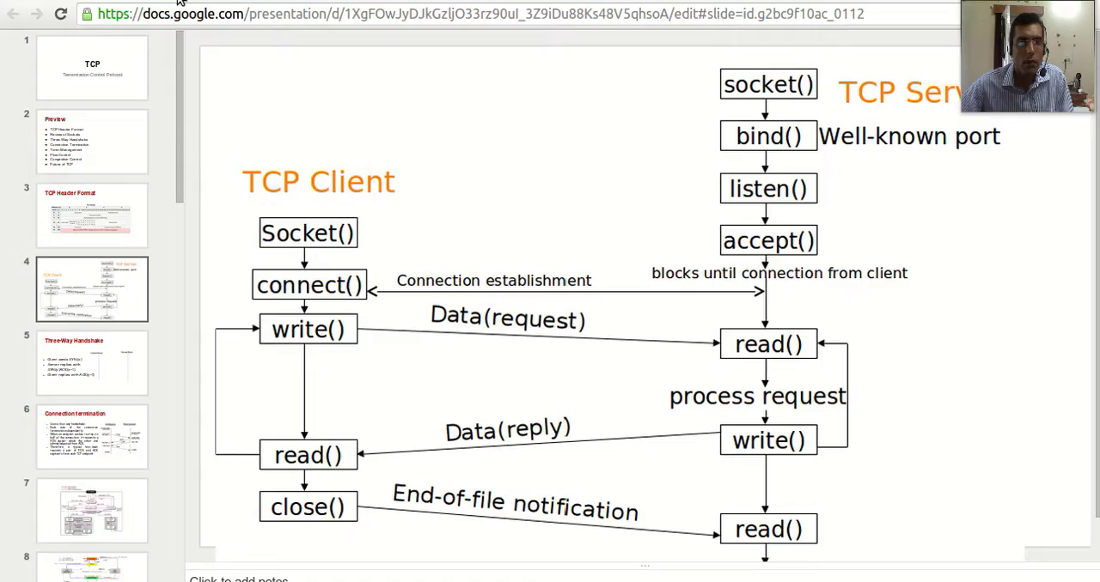
pyautogui.moveTo(343, 238)
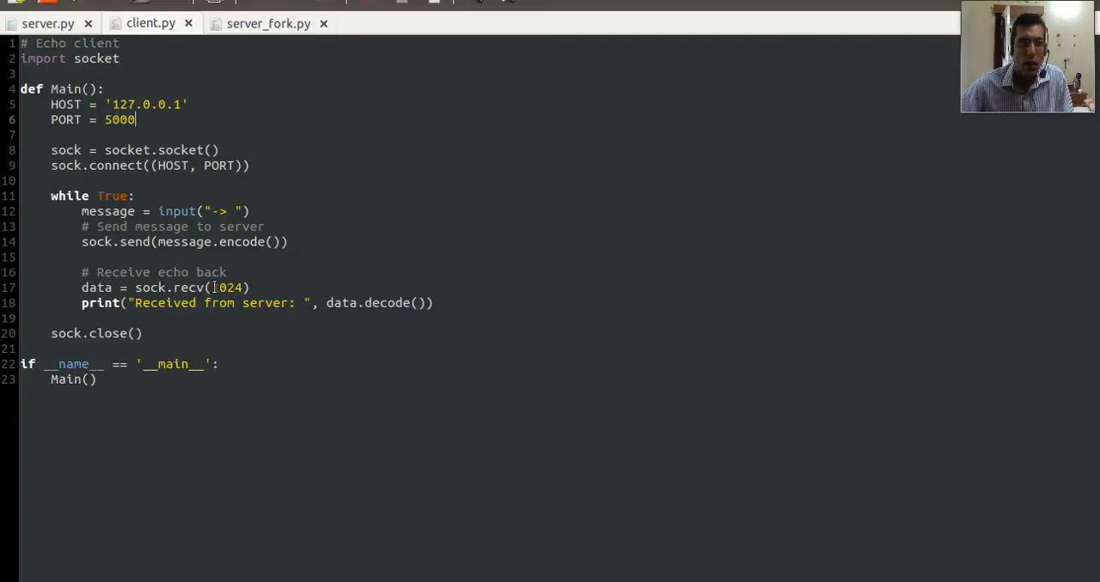
pyautogui.moveTo(178, 303)
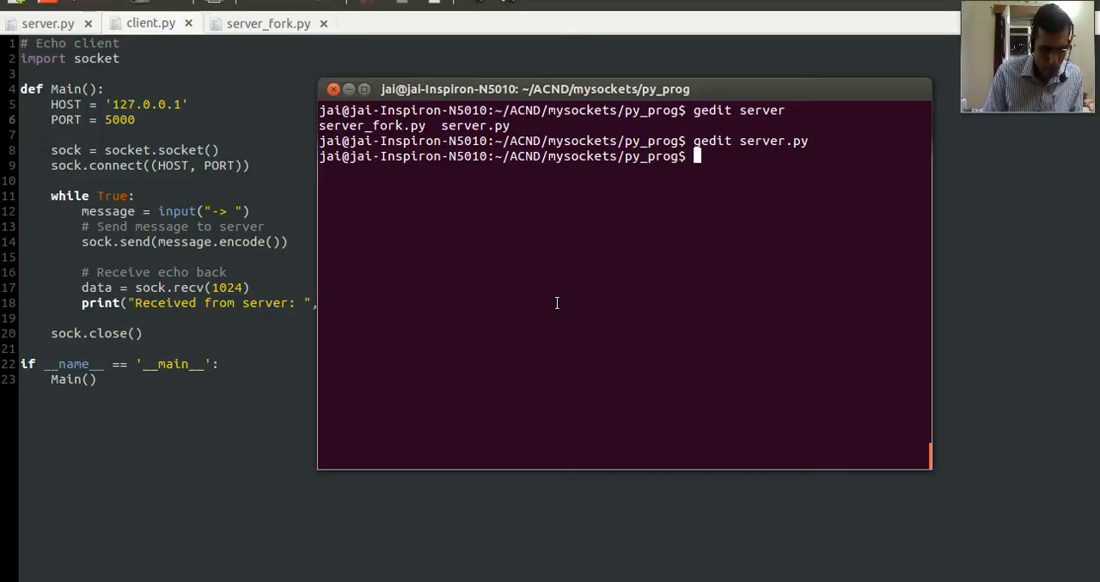
# - Enter the command python3 server.py in the first terminal
pyautogui.write('python')
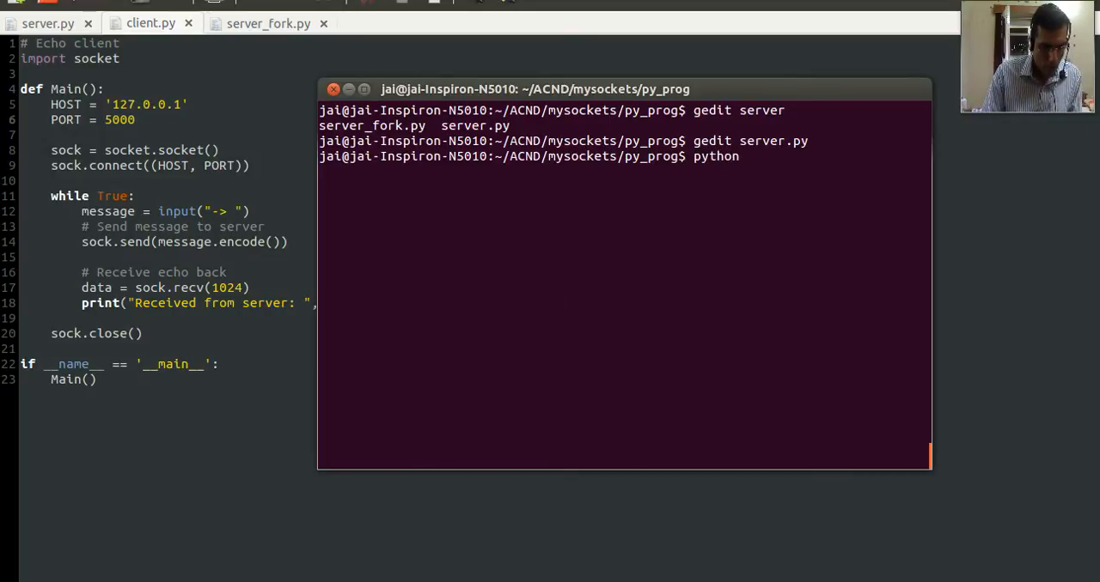
pyautogui.write('3')
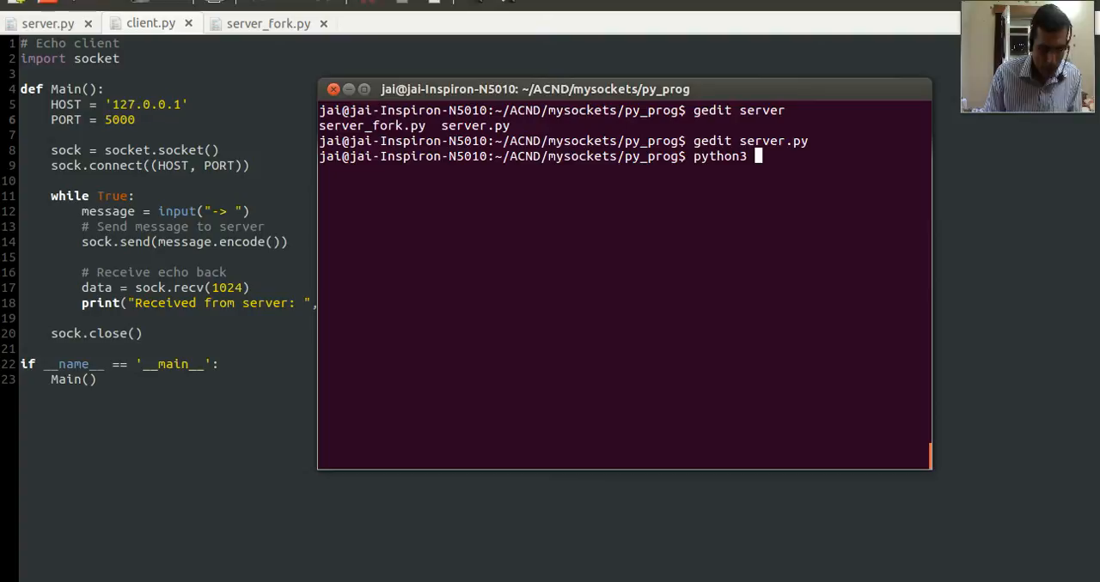
pyautogui.write('server')
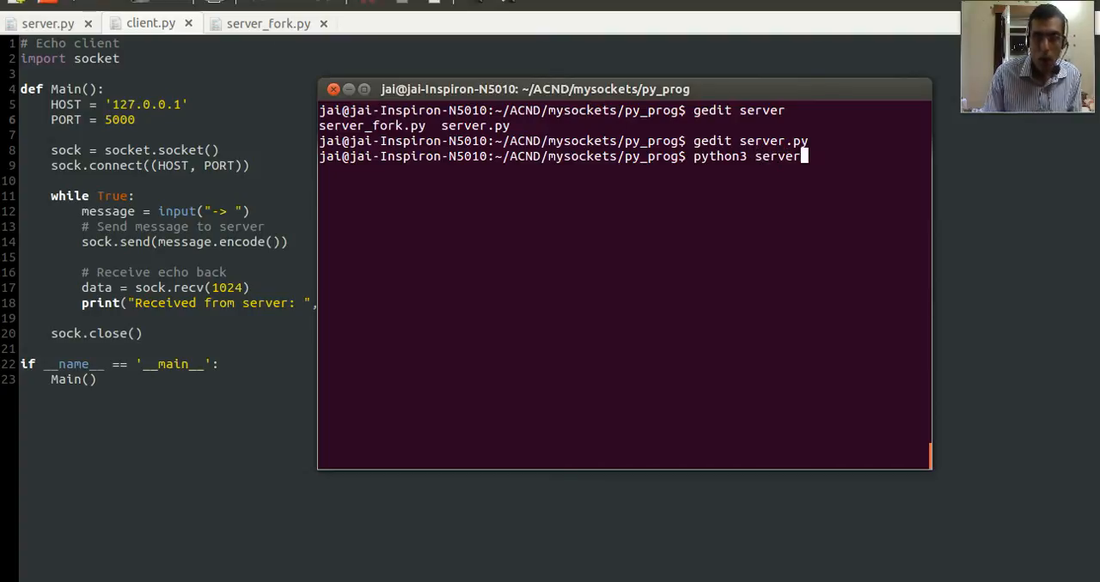
pyautogui.write('.py')
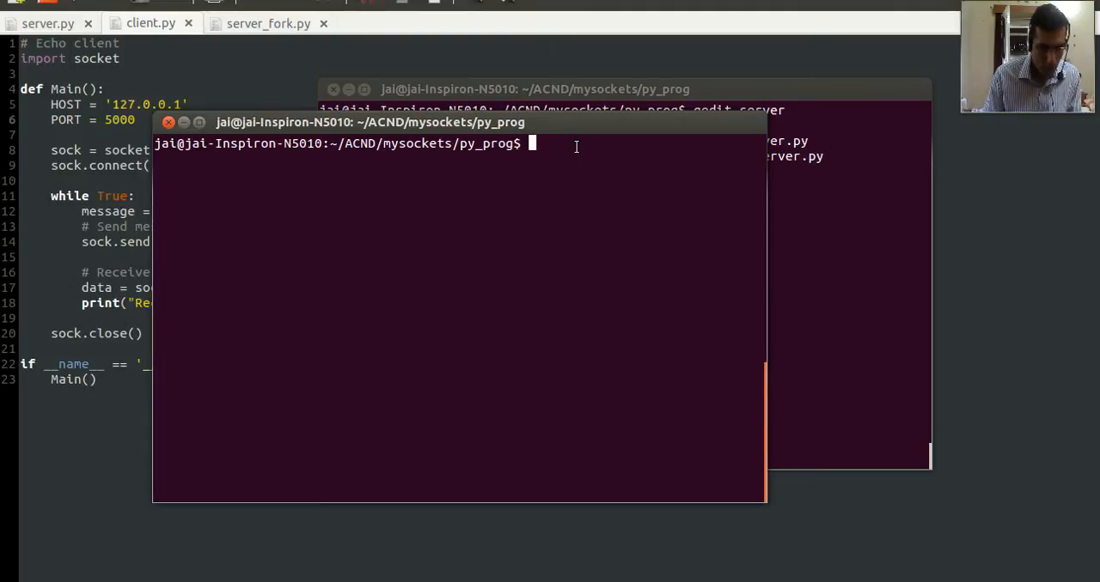
# - Run python3 client.py and send 'hello' and 'how are' while watching the server terminal
pyautogui.write('python3')
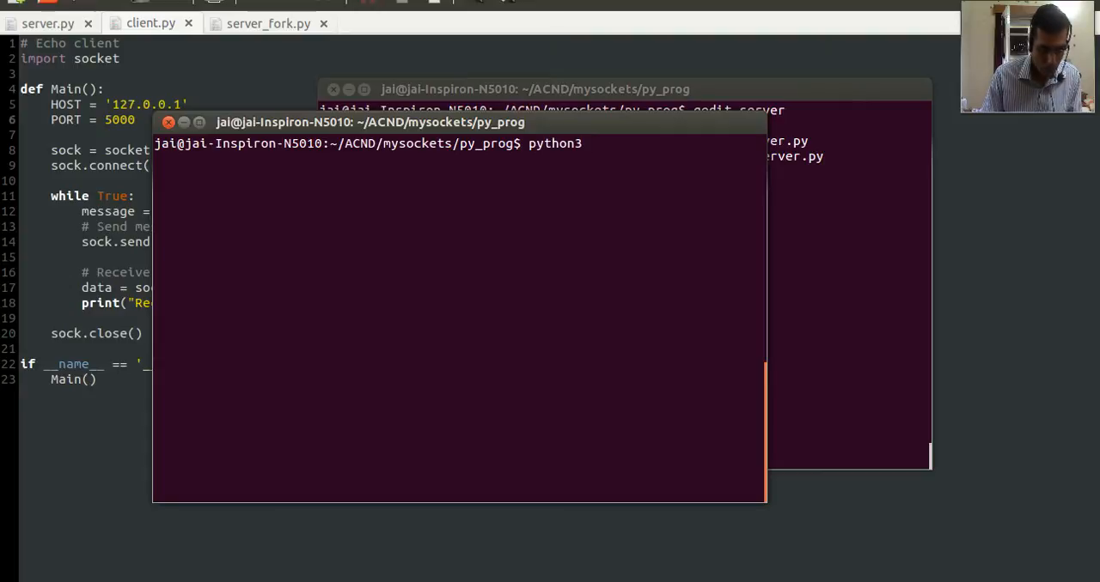
pyautogui.write('client')
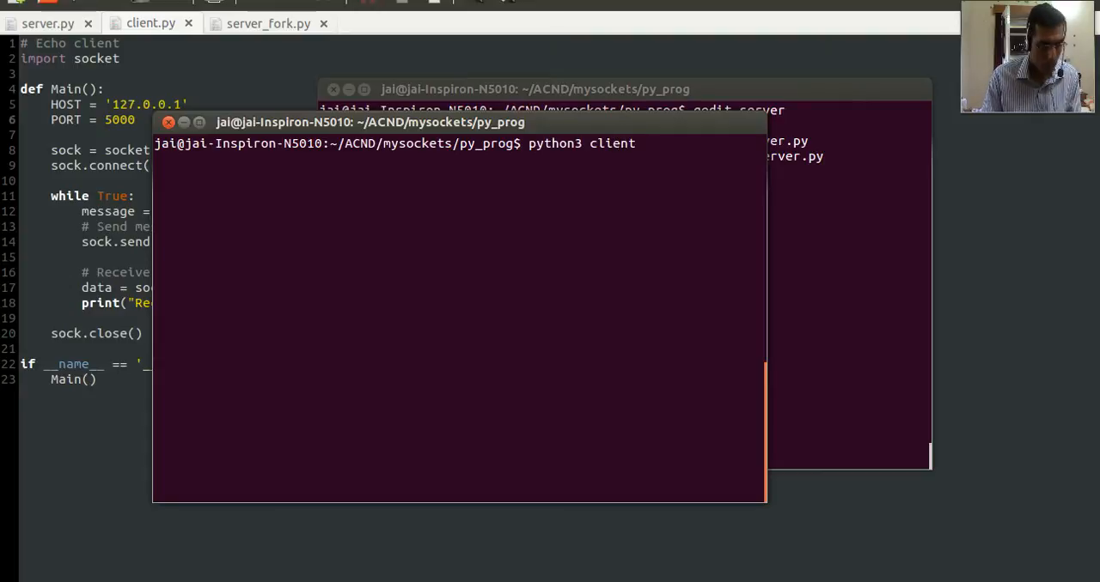
pyautogui.write('.py')
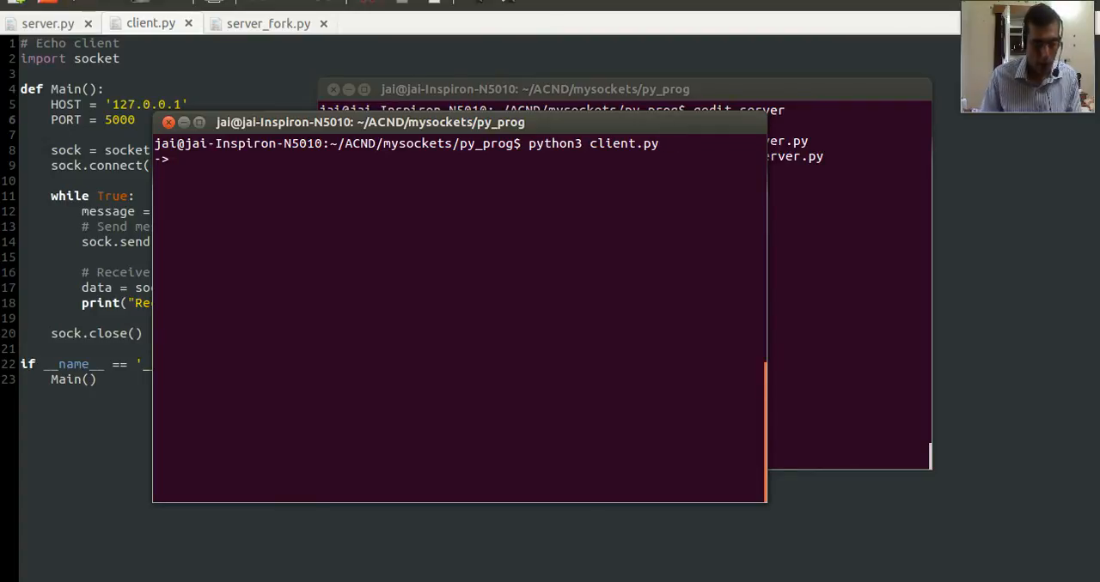
pyautogui.write('hello')
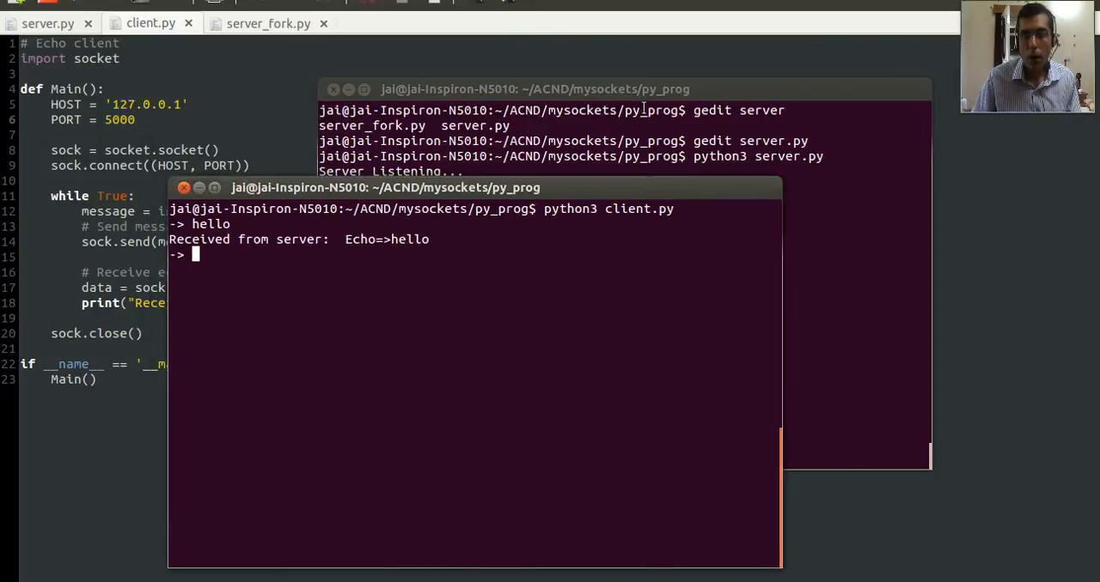
pyautogui.click(534, 89)
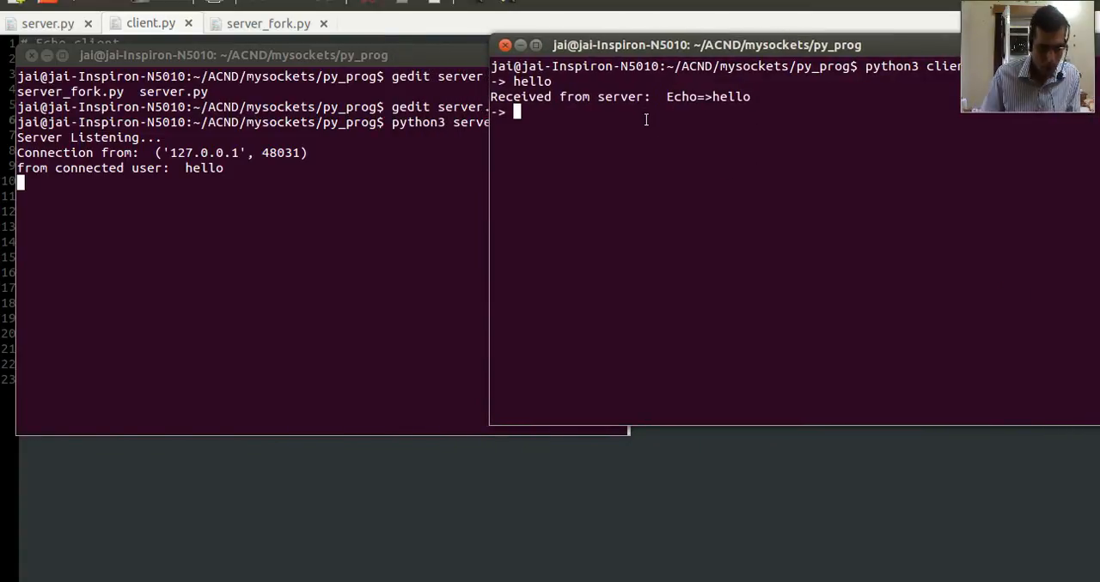
pyautogui.write('how are we')
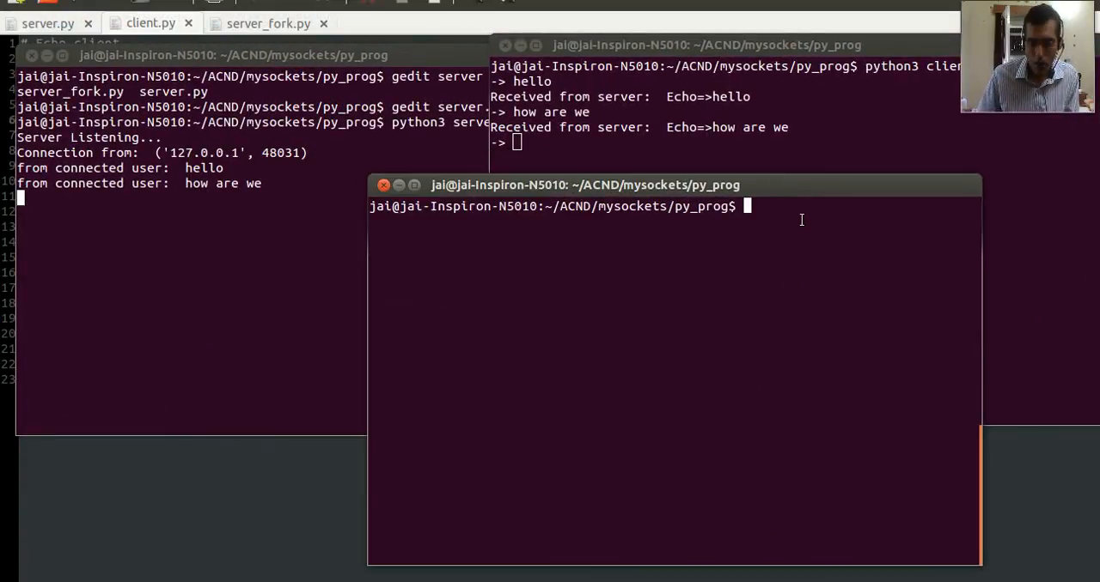
# - Start another client.py in the third terminal and send the message 'from 2'
pyautogui.write('python3 server_fork.py')
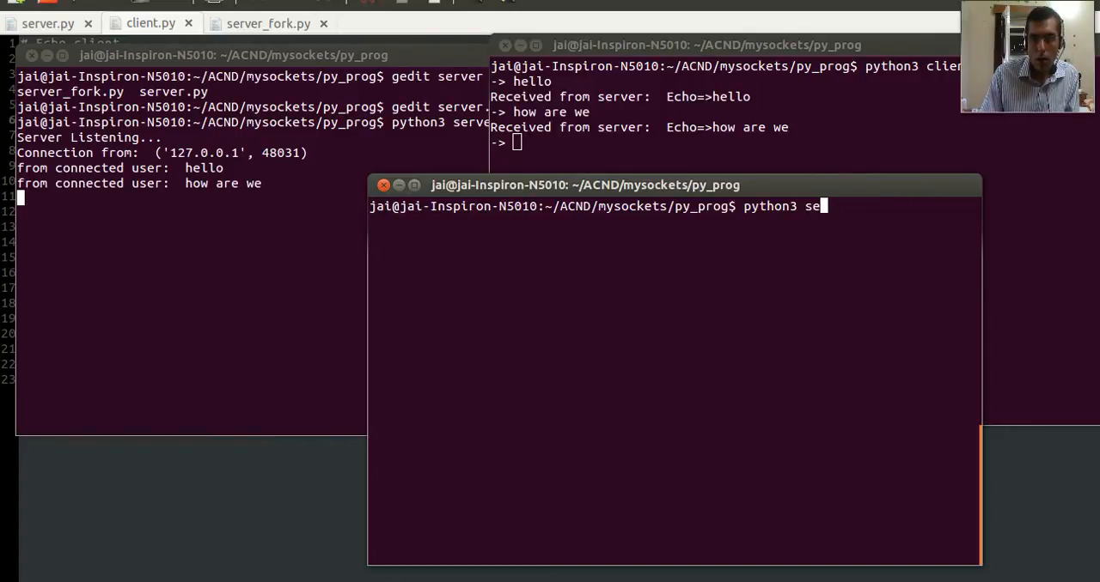
pyautogui.write('client.py')
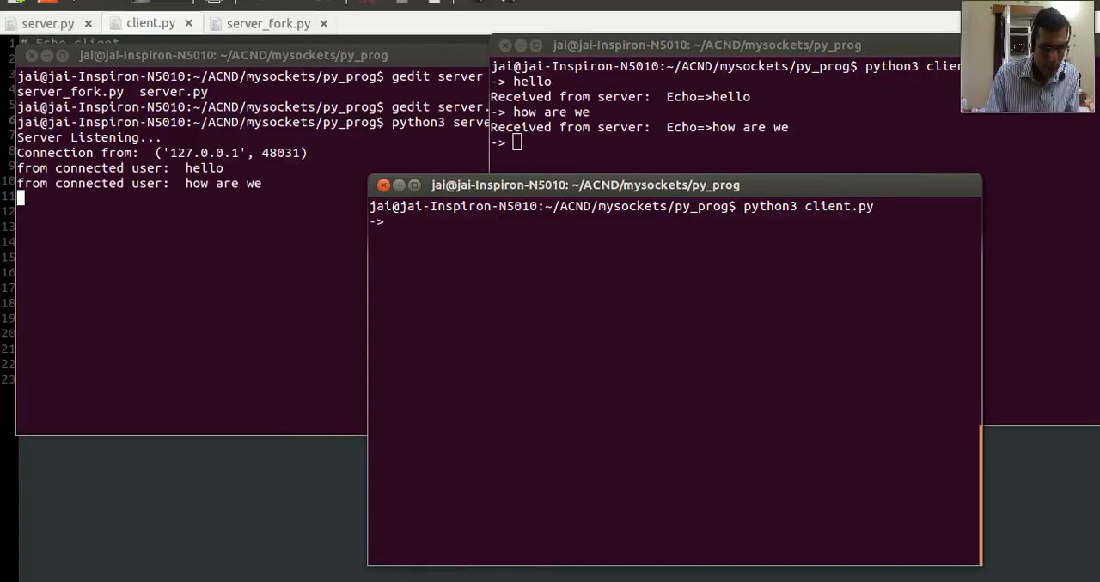
pyautogui.write('from')
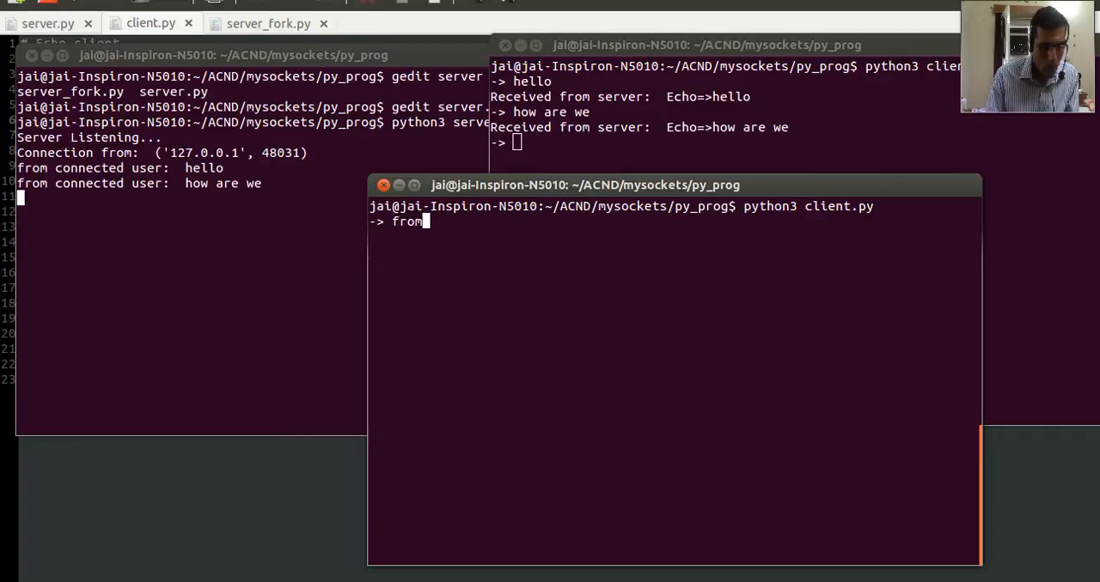
pyautogui.write('2')
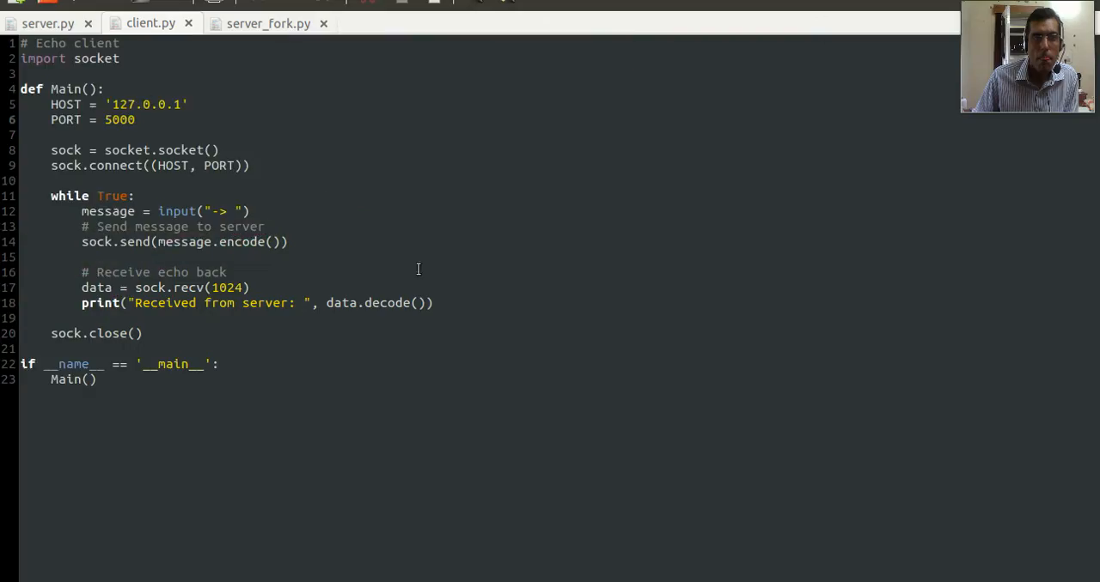
# - Switch gedit to the server.py tab showing the accept-and-echo loop
pyautogui.click(49, 23)
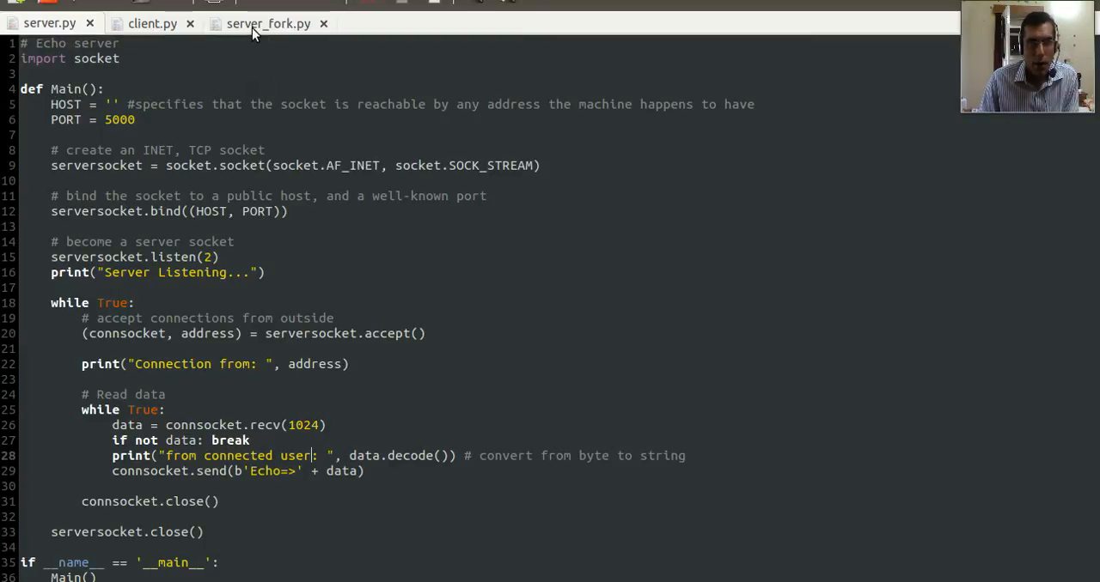
pyautogui.moveTo(252, 31)
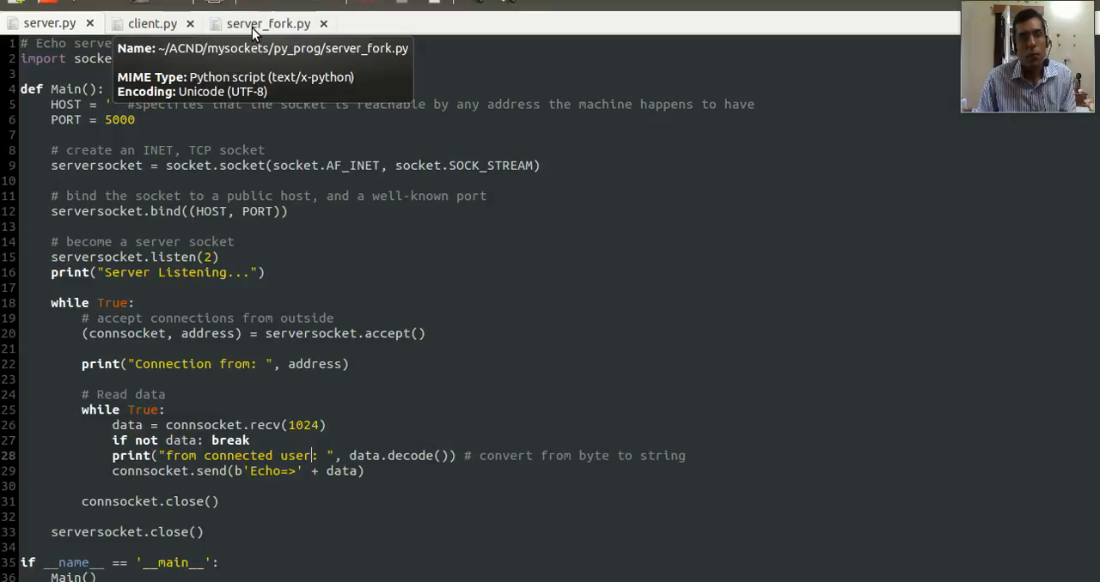
pyautogui.moveTo(502, 327)
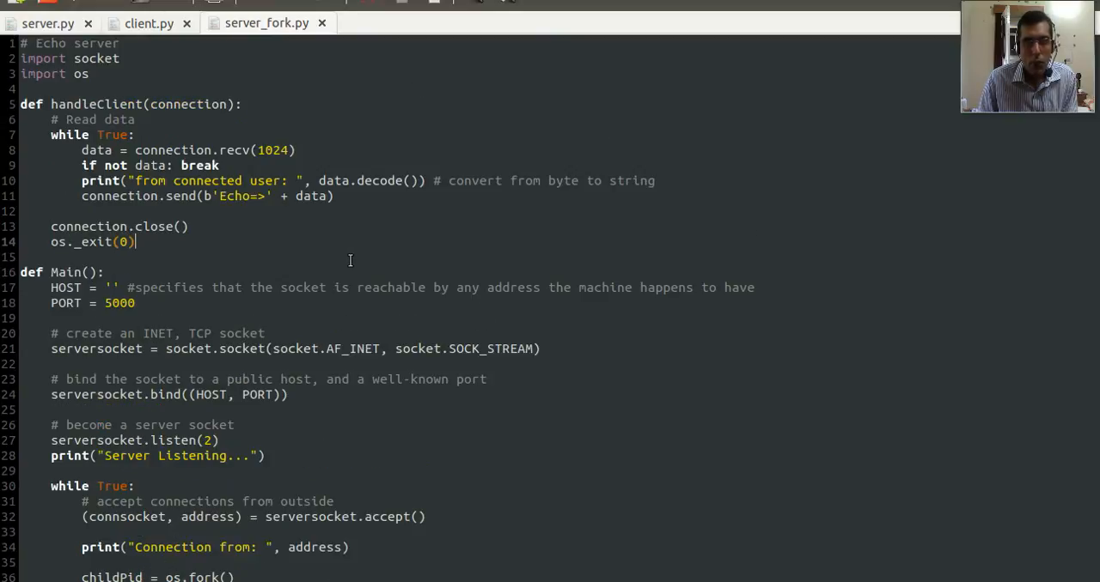
pyautogui.moveTo(340, 232)
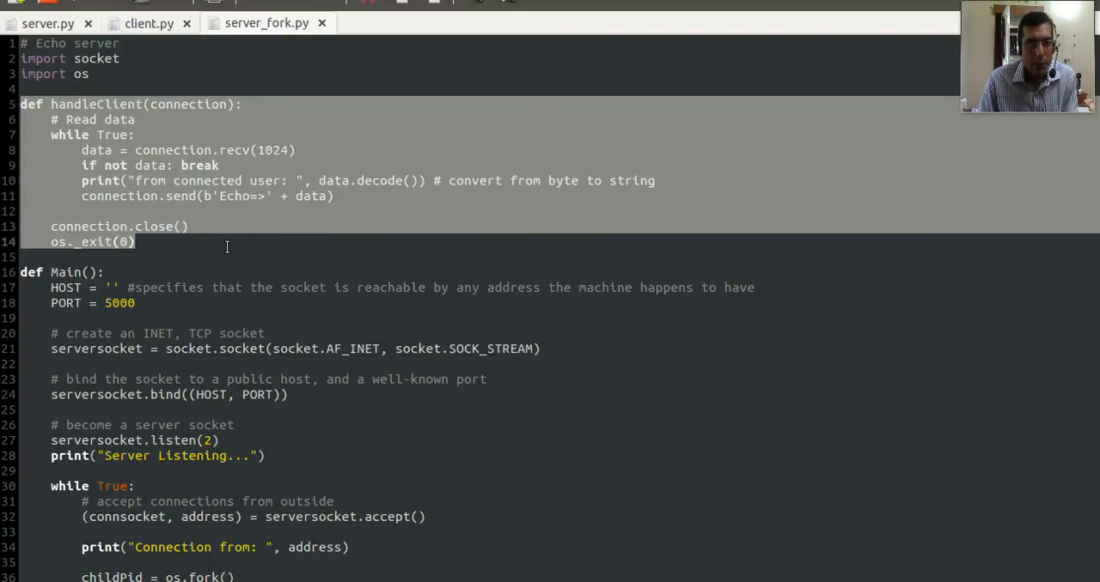
# - Scroll server_fork.py from handleClient down through Main to the os.fork() block
pyautogui.scroll(-3)
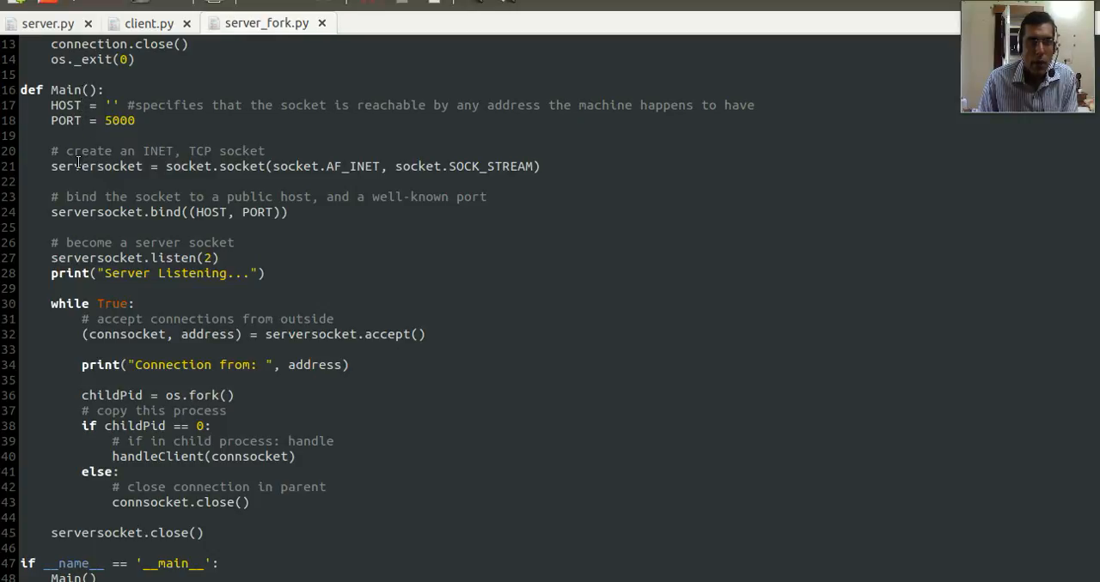
pyautogui.moveTo(105, 204)
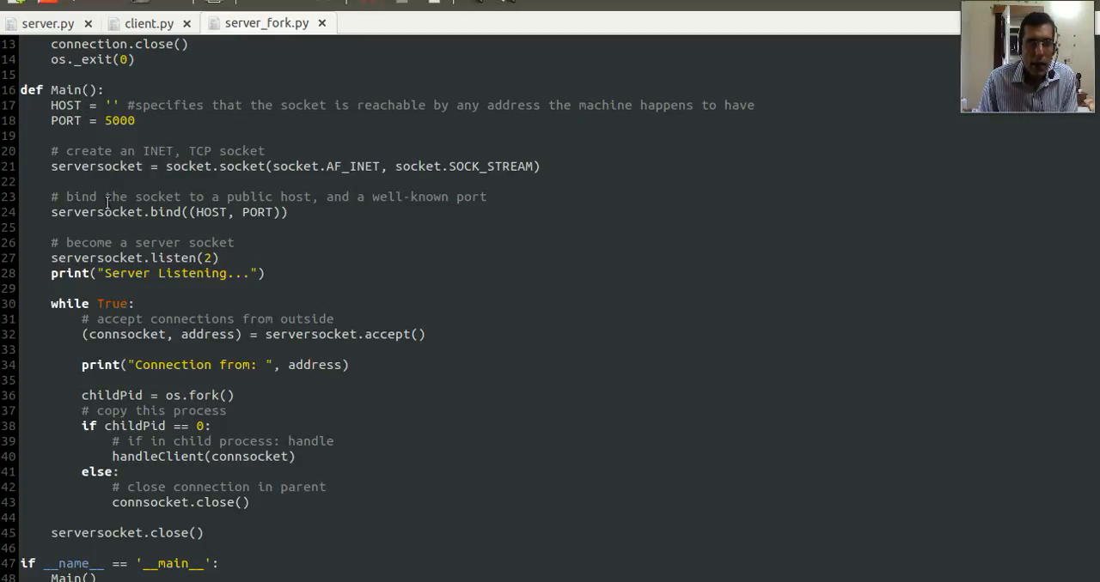
pyautogui.moveTo(101, 319)
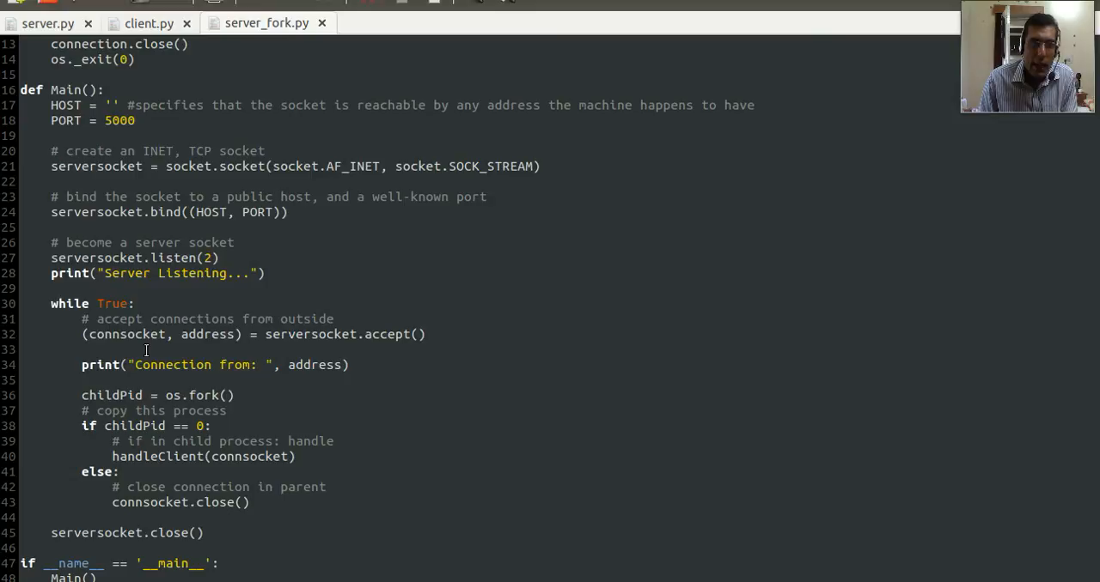
pyautogui.moveTo(329, 326)
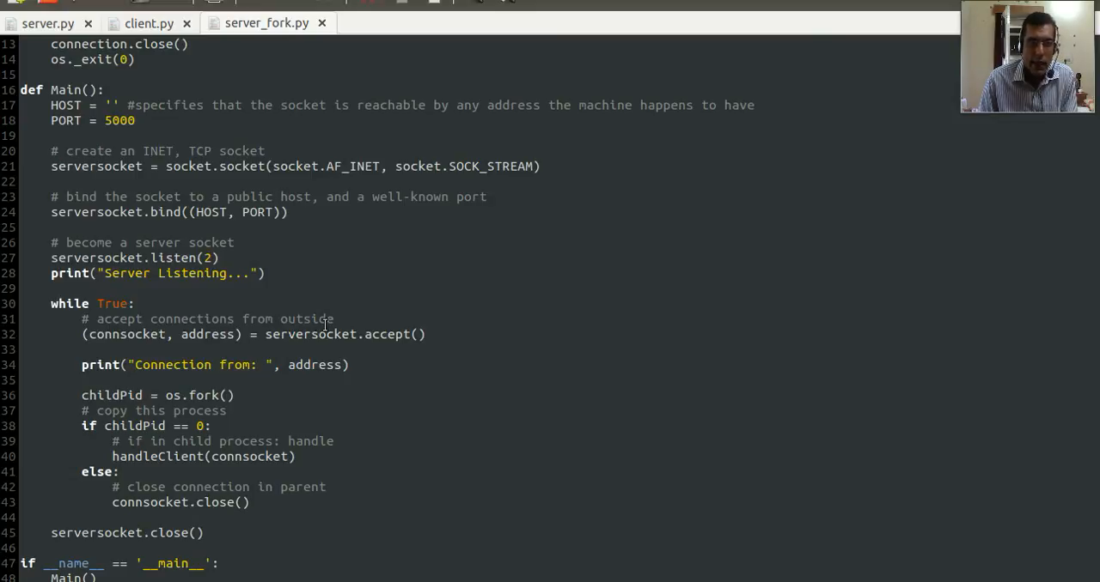
pyautogui.moveTo(190, 426)
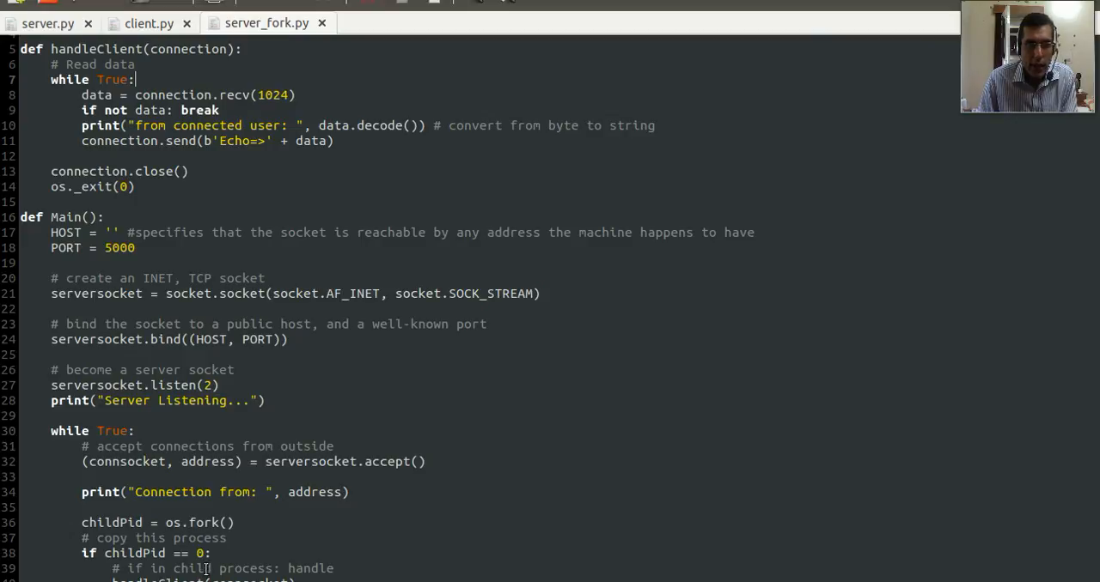
pyautogui.scroll(-3)
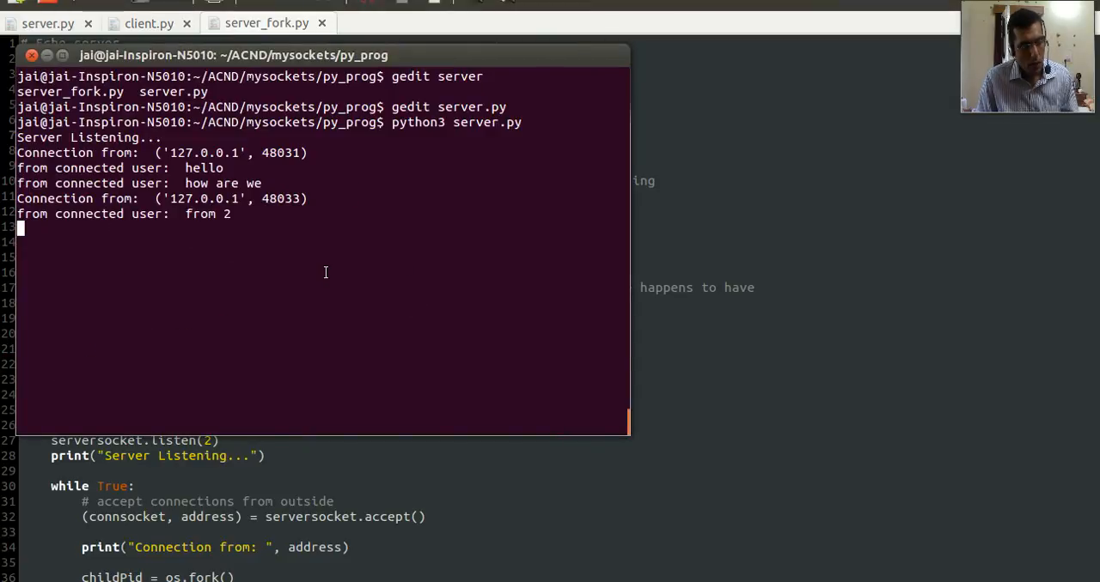
# - Stop the echo server with Ctrl+C and type python3 server_fork.py in the cleared terminal
pyautogui.press('ctrl+c')
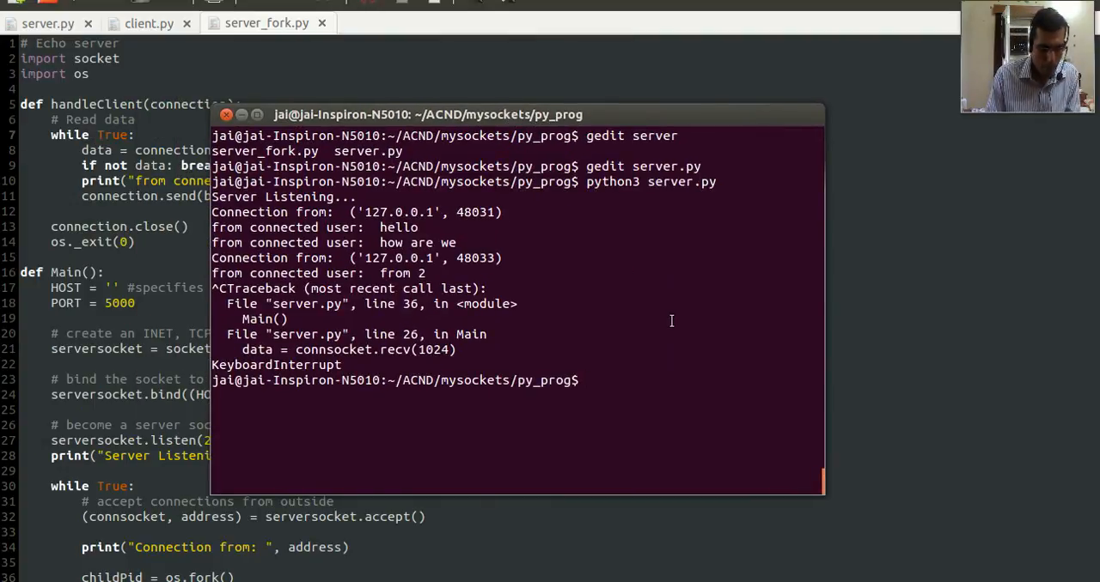
pyautogui.write('python3')
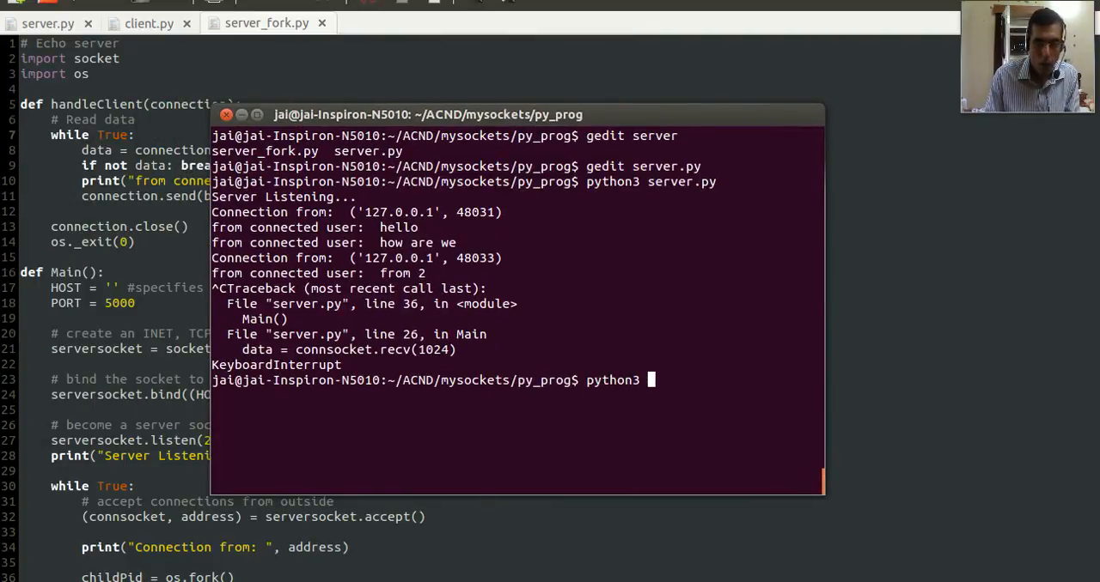
pyautogui.write('server')
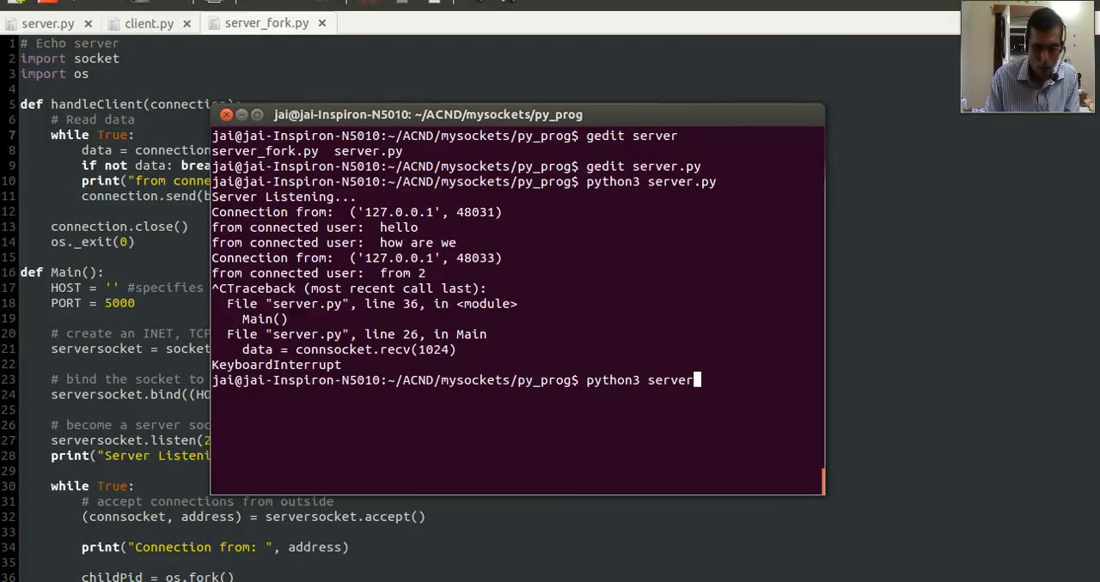
pyautogui.write('_fork.py')
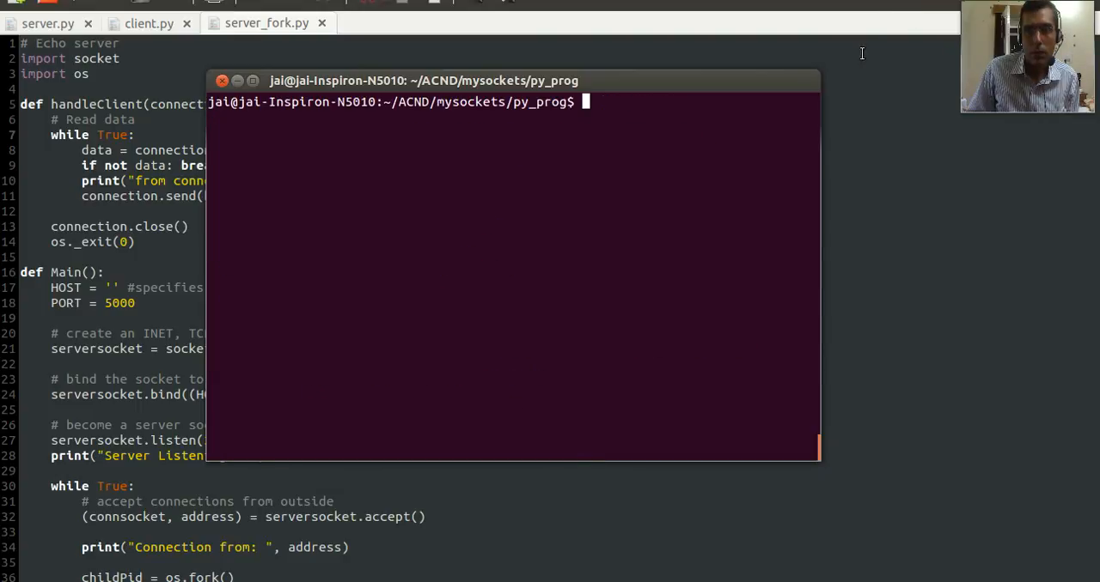
pyautogui.moveTo(695, 159)
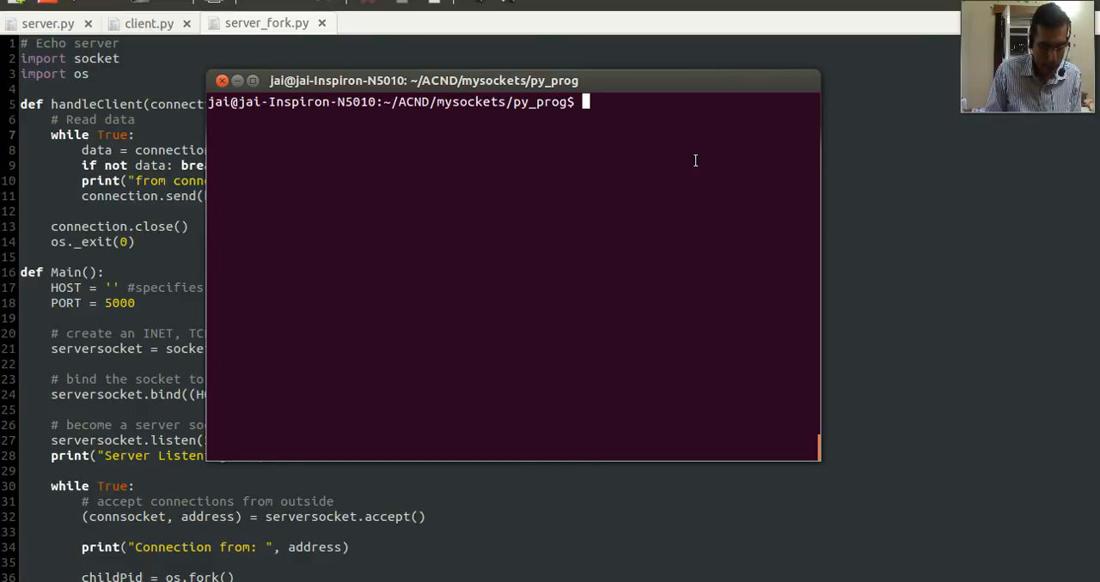
pyautogui.write('p')
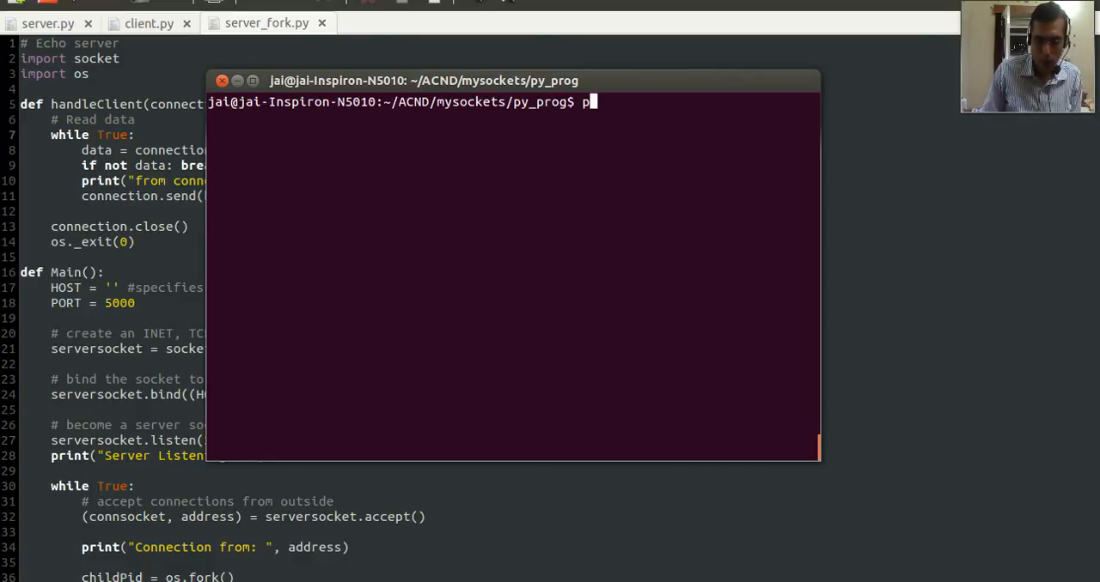
pyautogui.write('ython3 server_fork.py')
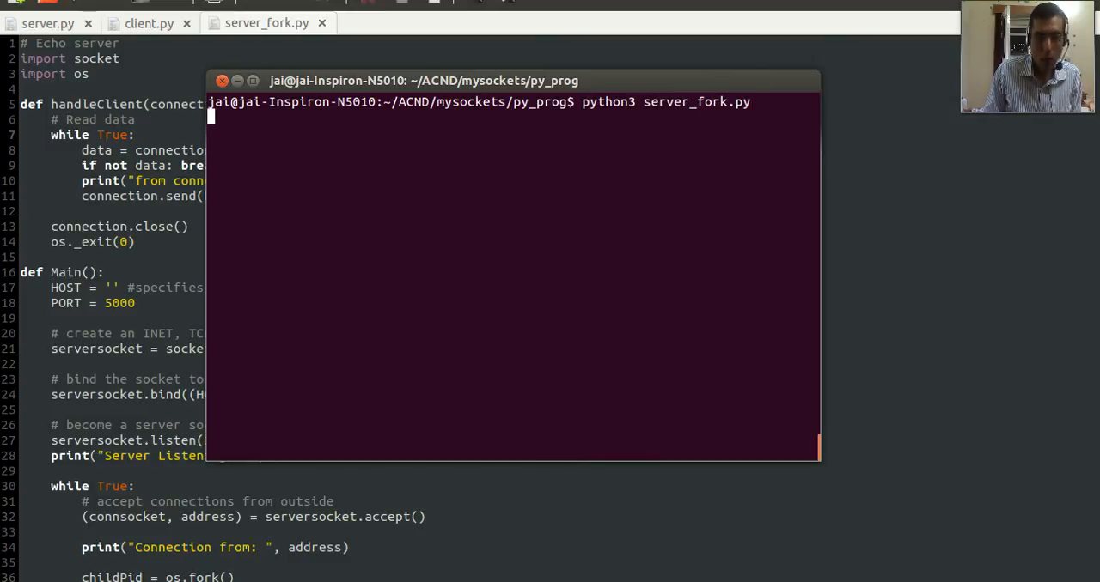
# - Start server_fork.py, then run python3 client.py and send 'hello'
pyautogui.press('Return')
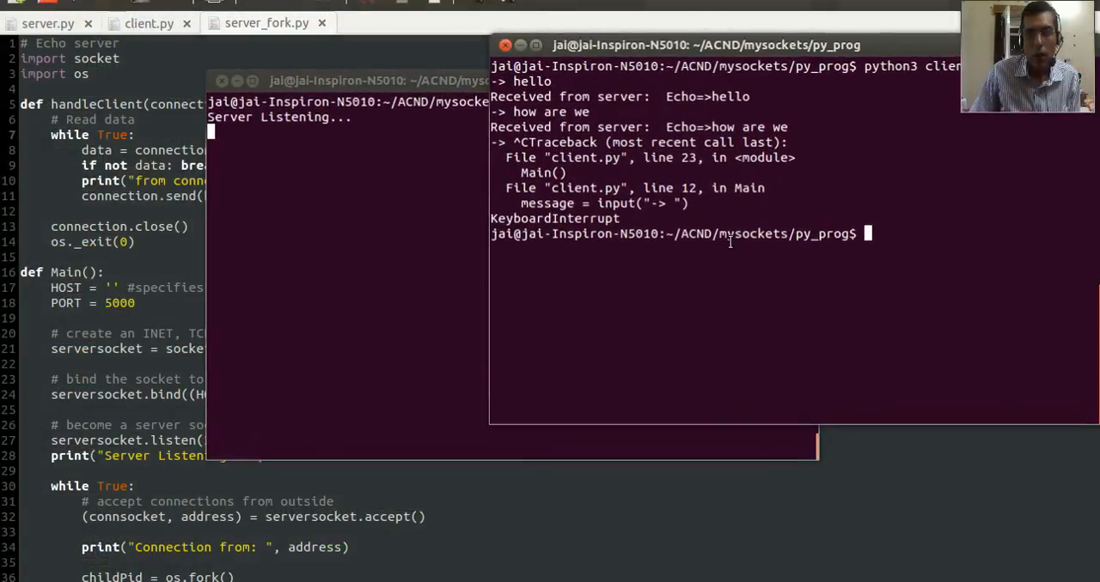
pyautogui.write('python3 client.py')
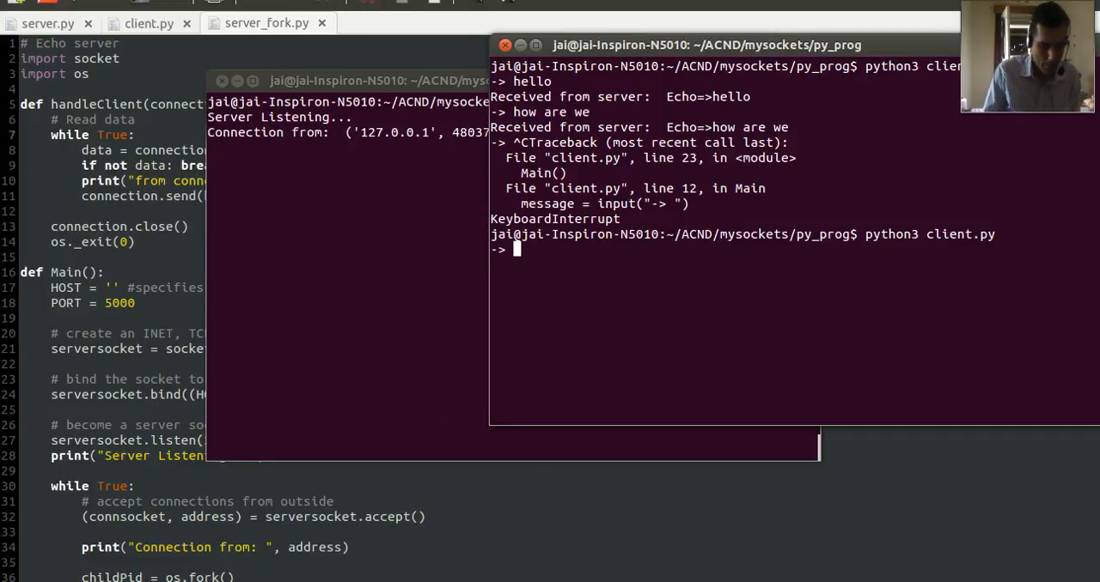
pyautogui.write('hello')
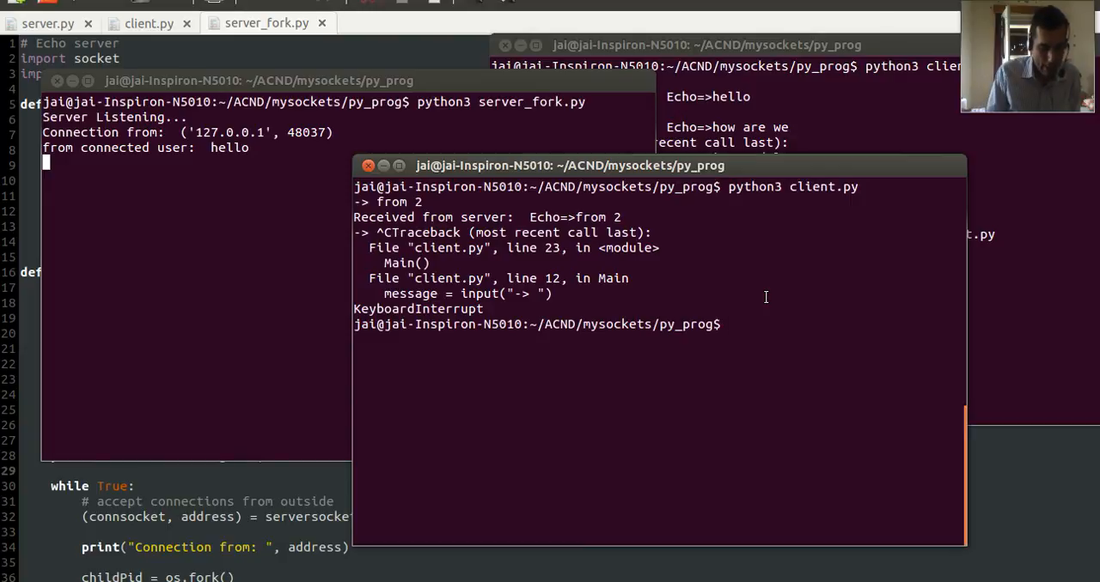
# - Run python3 client.py in the third terminal and send 'from 2'
pyautogui.write('pytho')
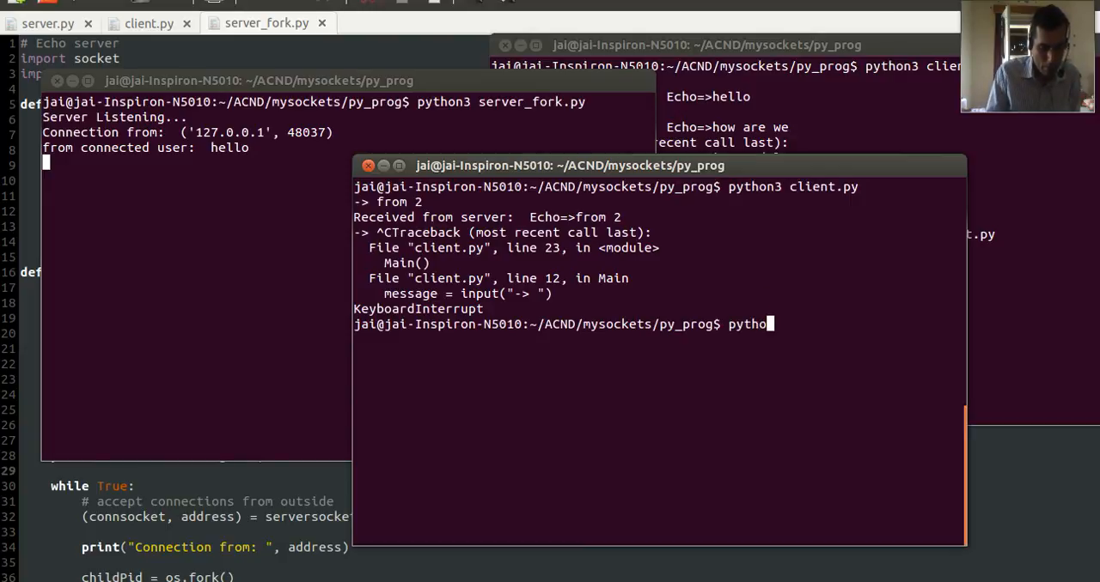
pyautogui.write('n3 client.py')
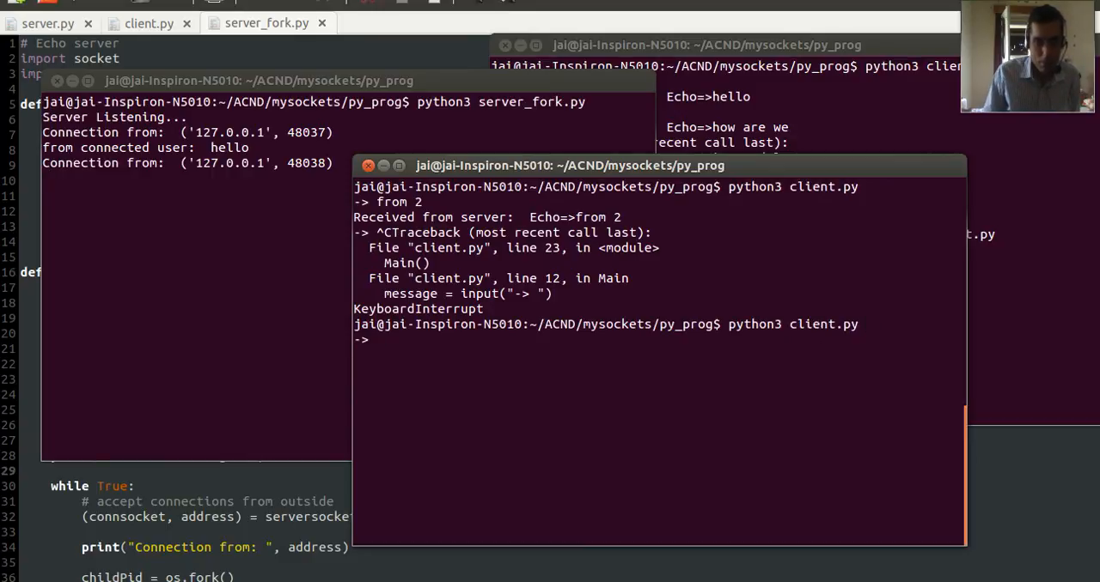
pyautogui.write('from')
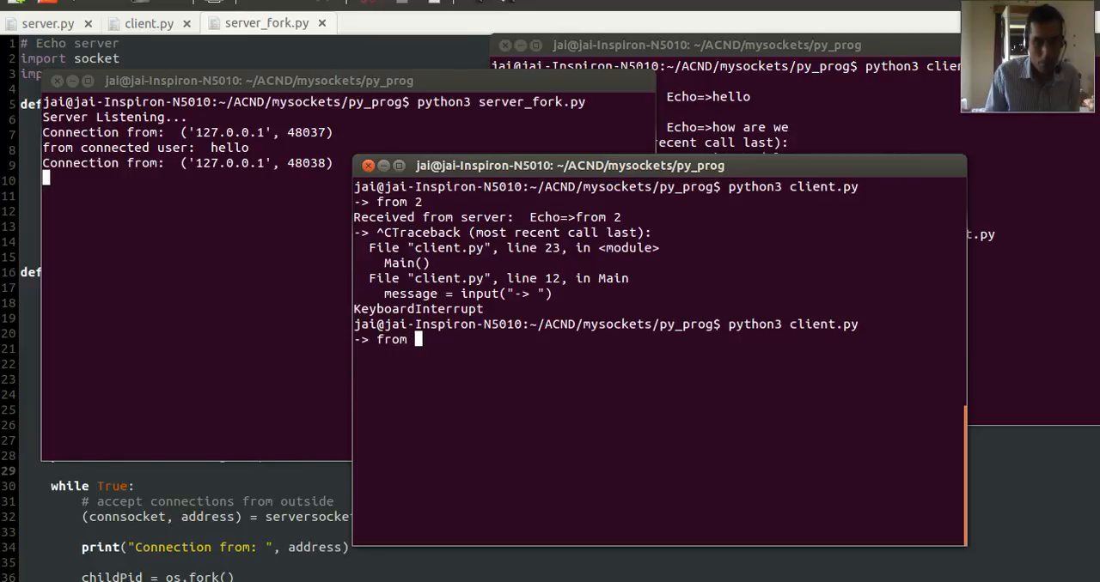
pyautogui.write('2')
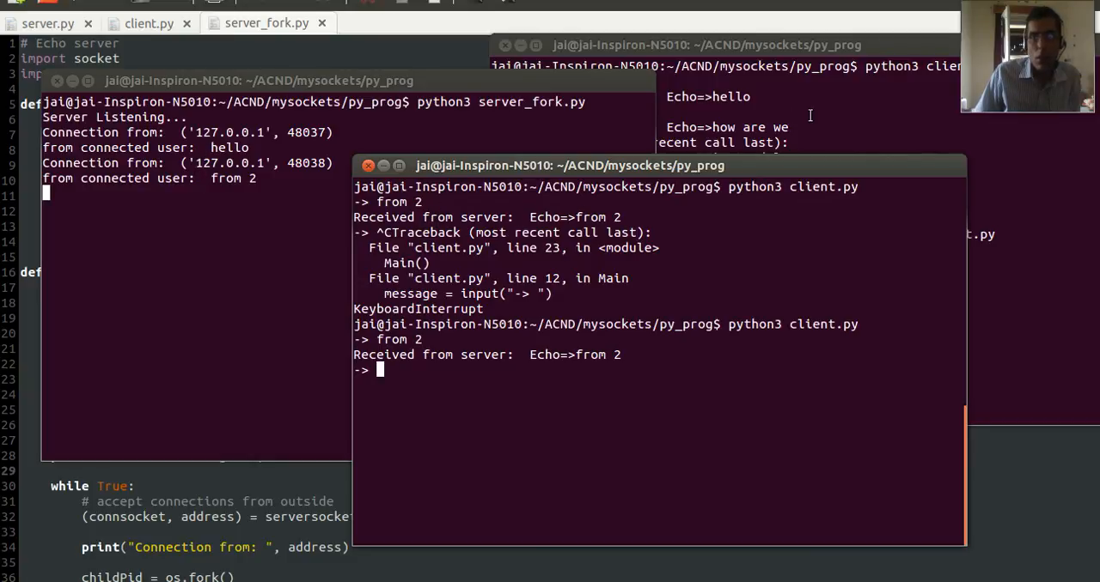
pyautogui.moveTo(890, 35)
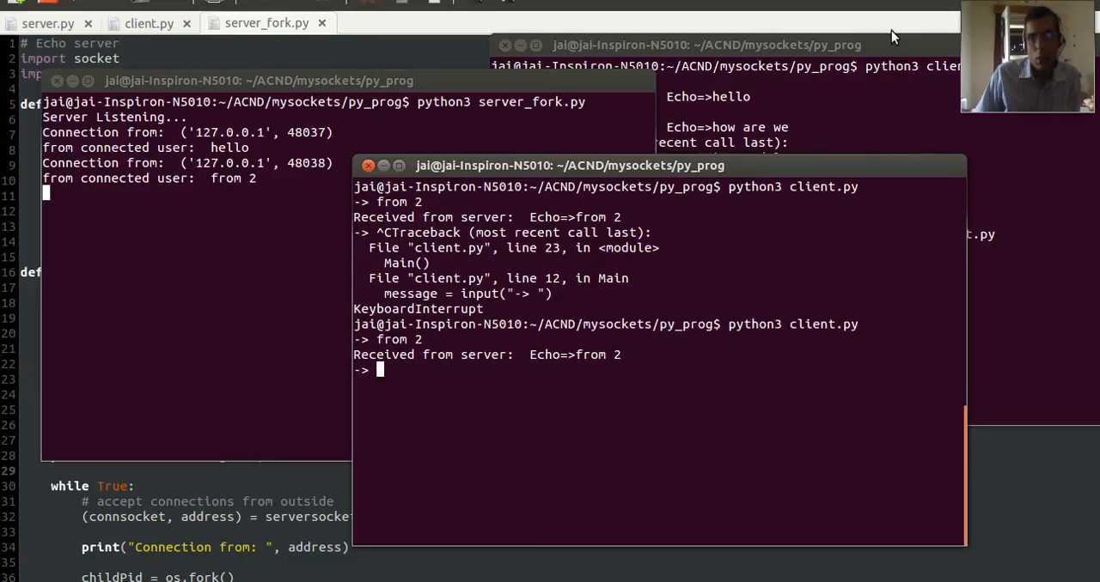